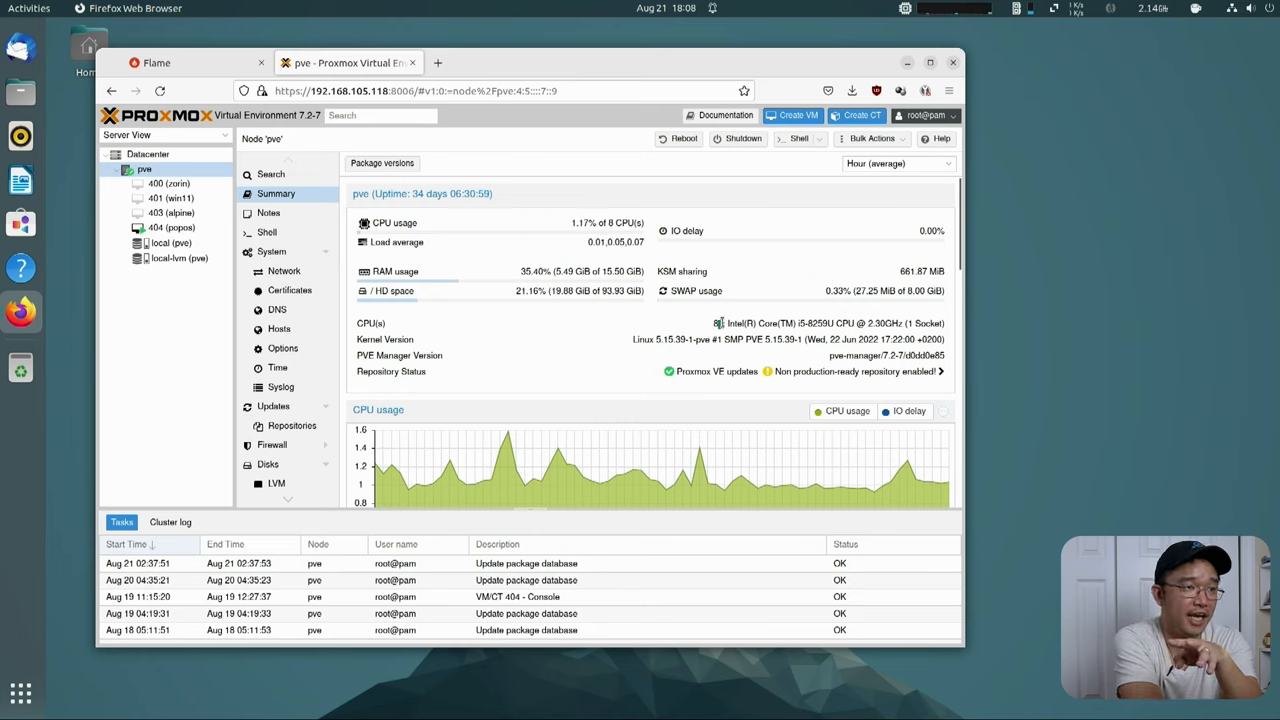
mouse_move(856, 338)
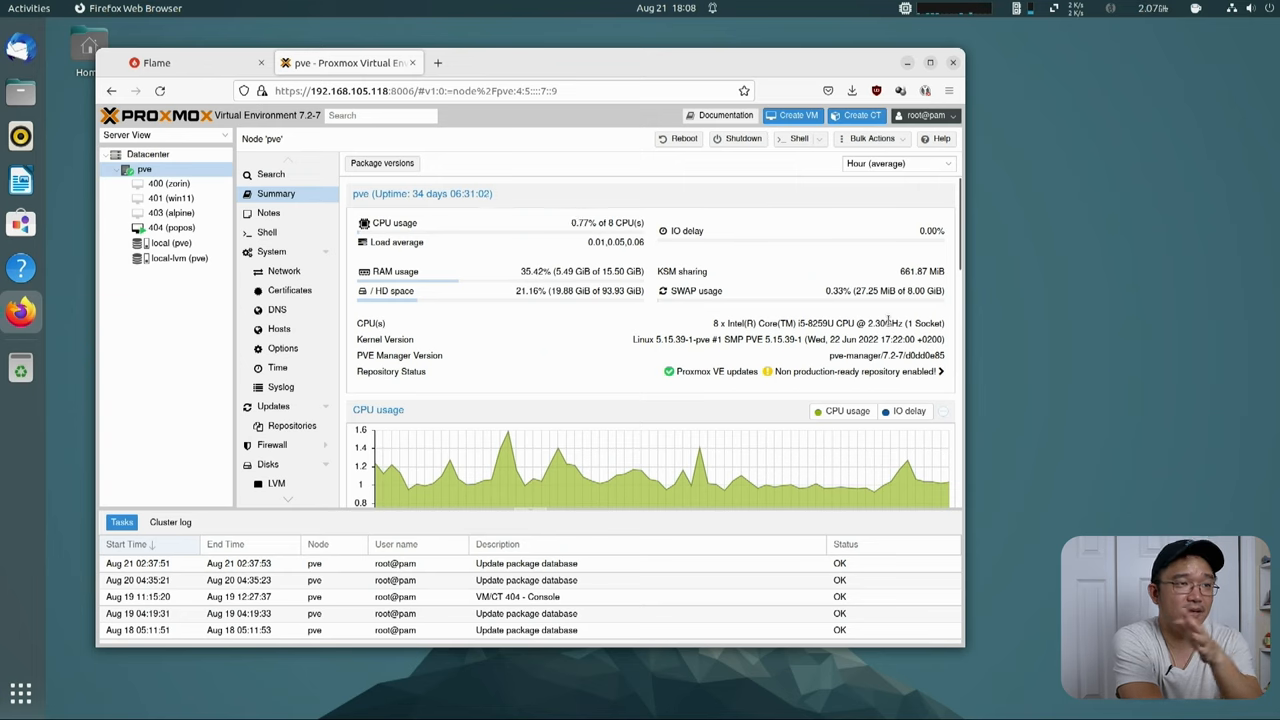
mouse_move(762, 312)
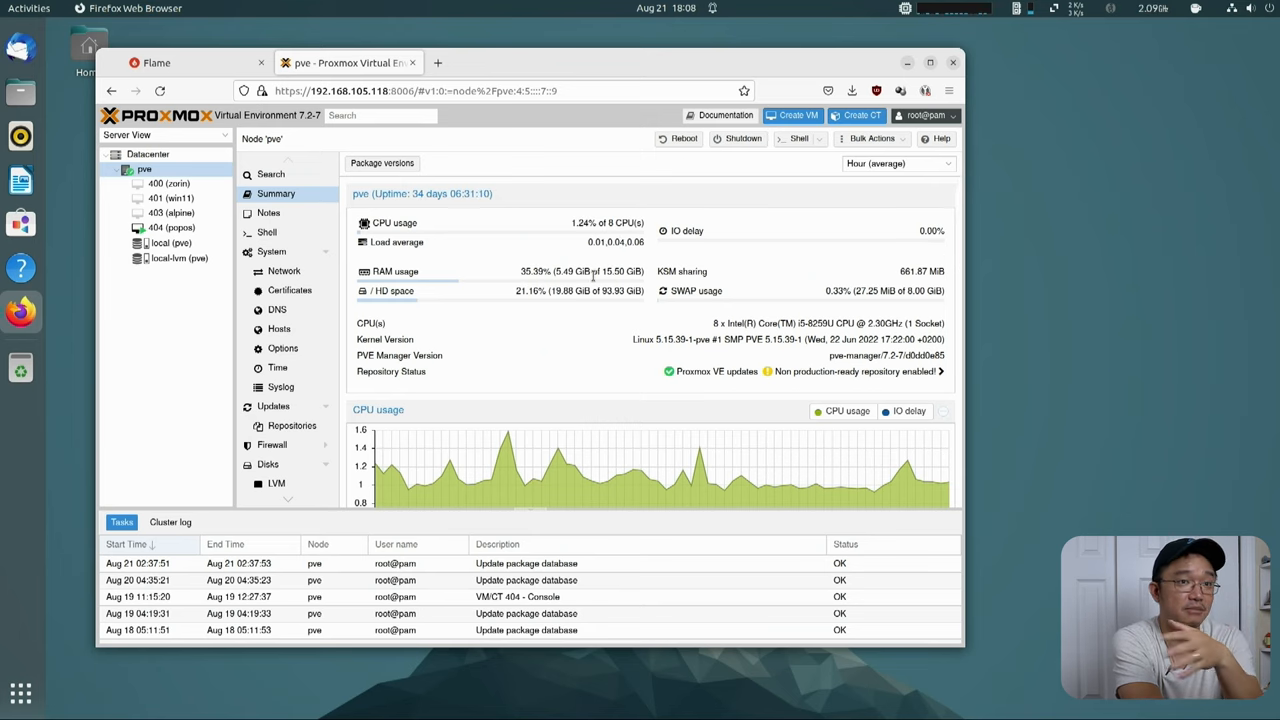
- Step through VMs 400 and 403 to land on VM 404 (popos) Hardware, 4 GB RAM with VirGL GPU
click(168, 184)
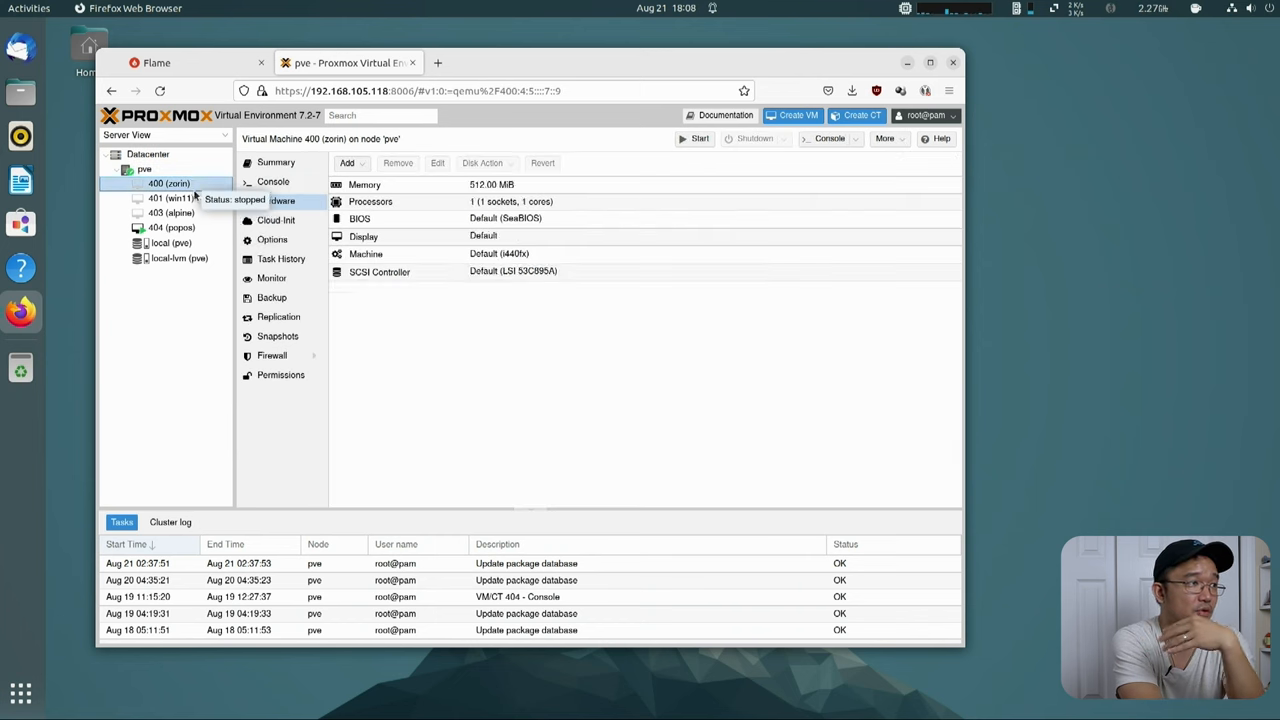
click(164, 212)
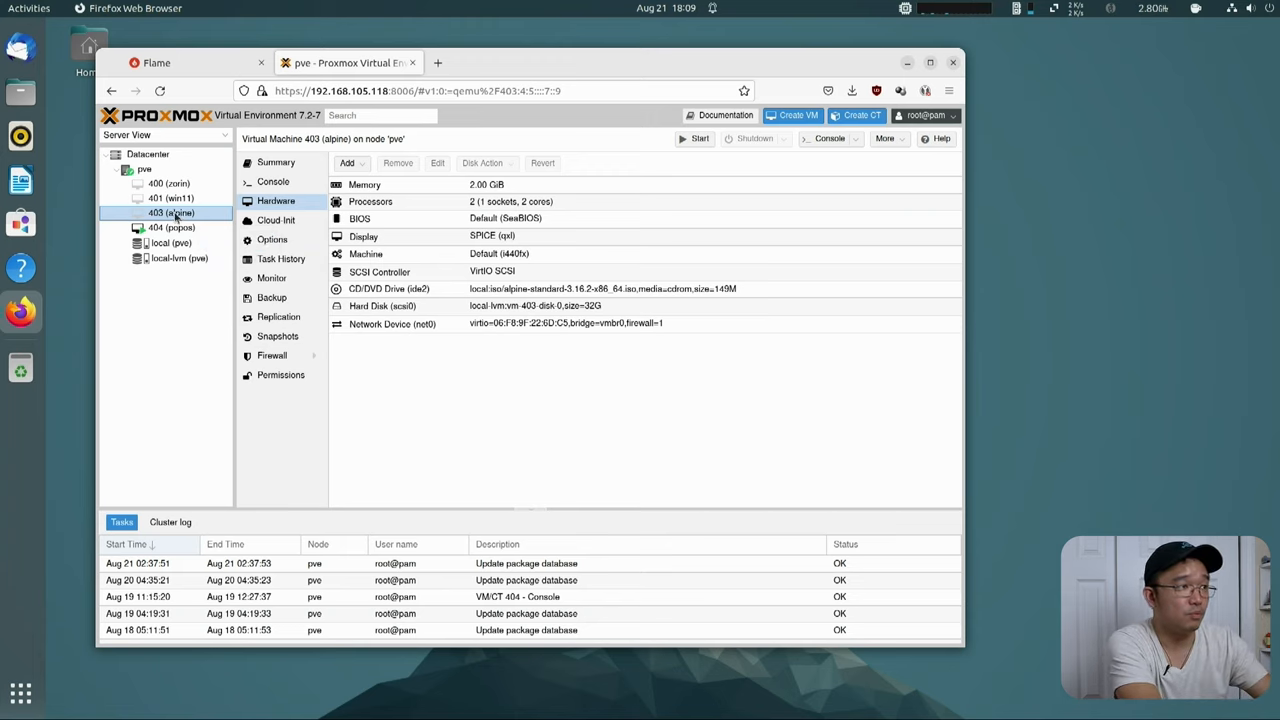
click(172, 228)
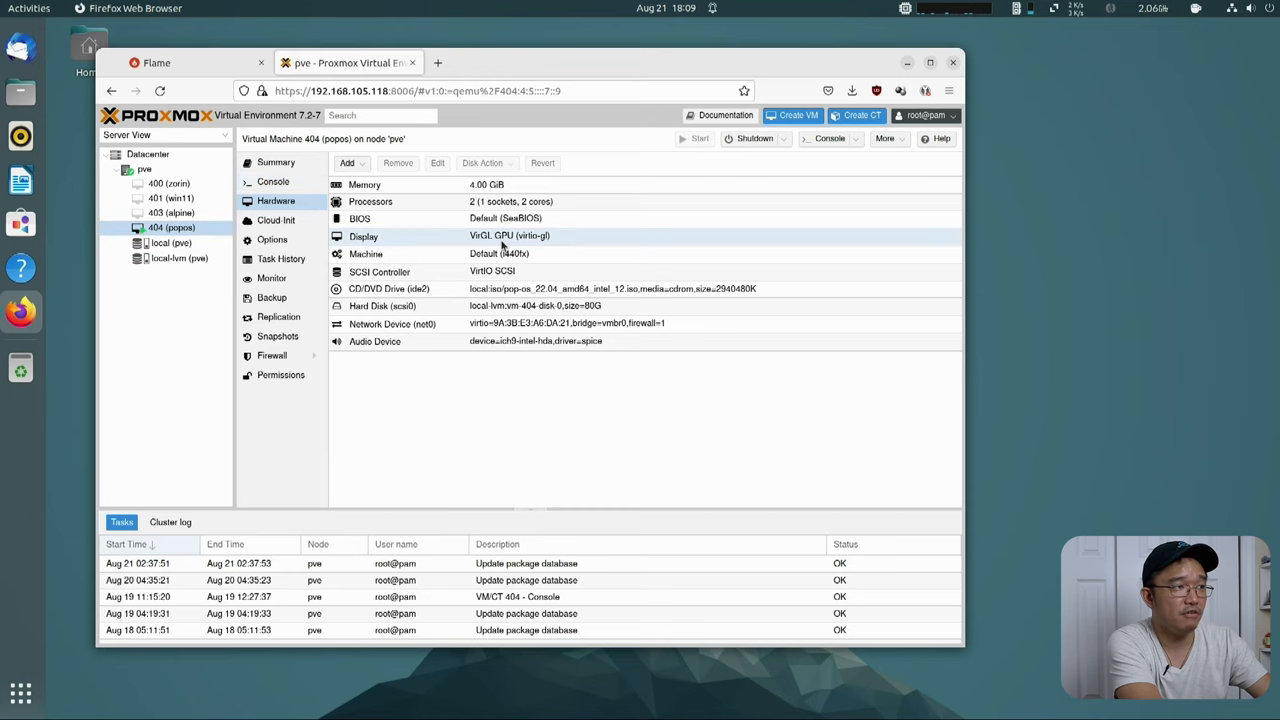
click(500, 236)
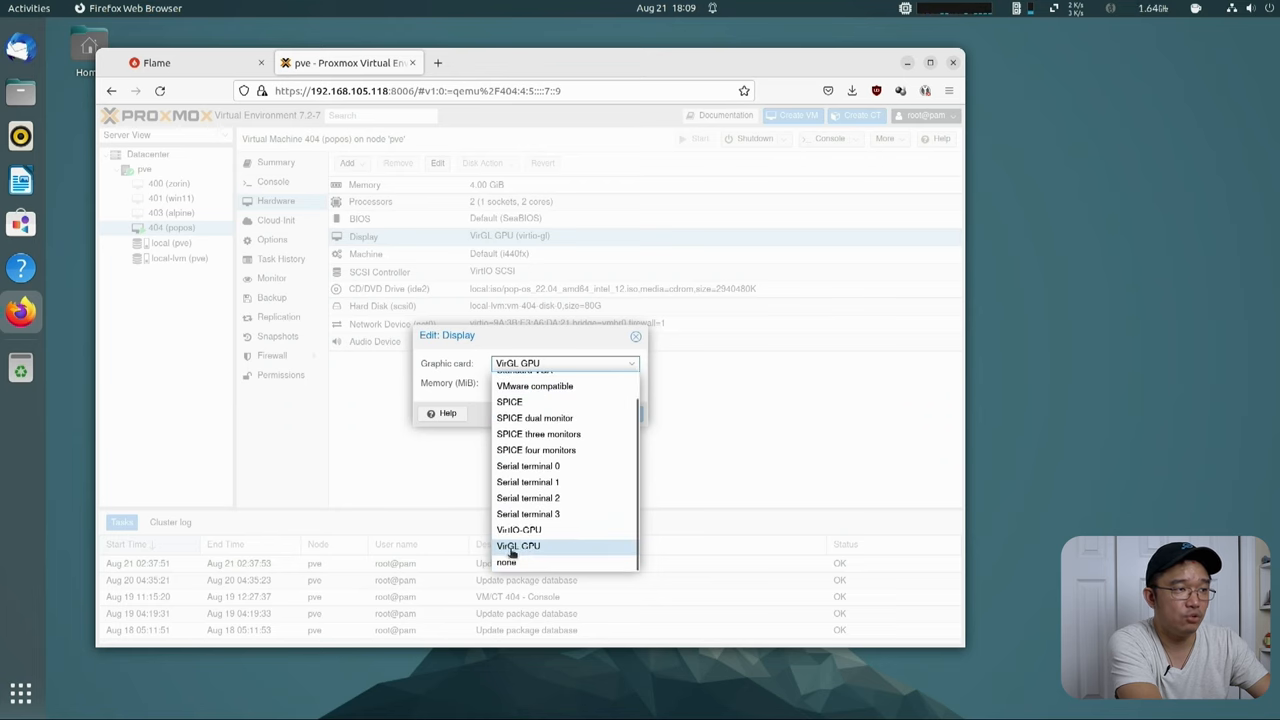
mouse_move(534, 552)
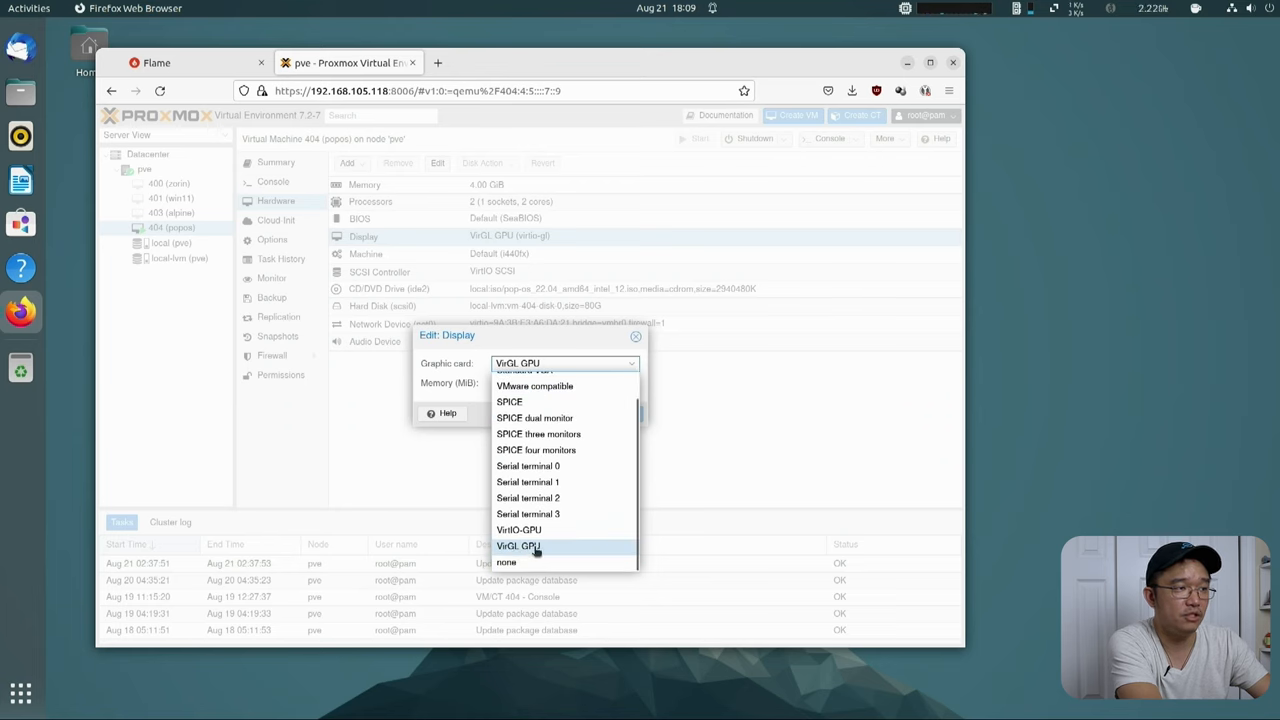
click(518, 546)
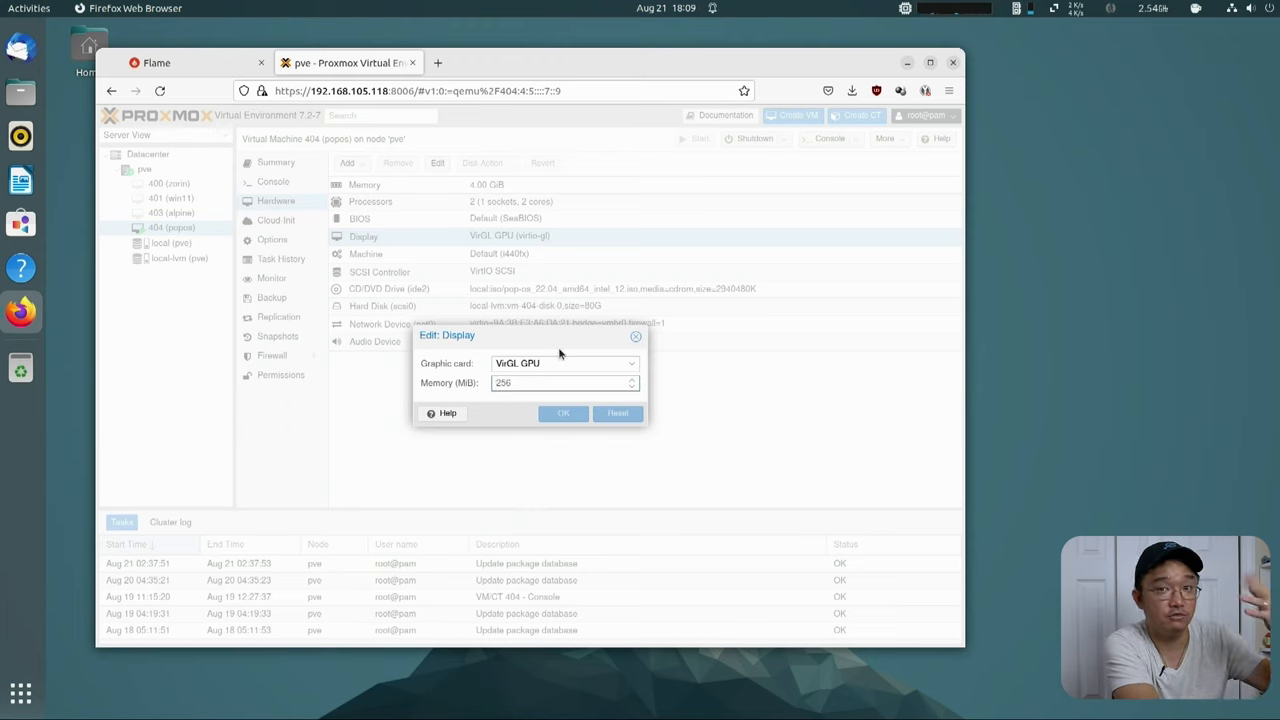
click(560, 384)
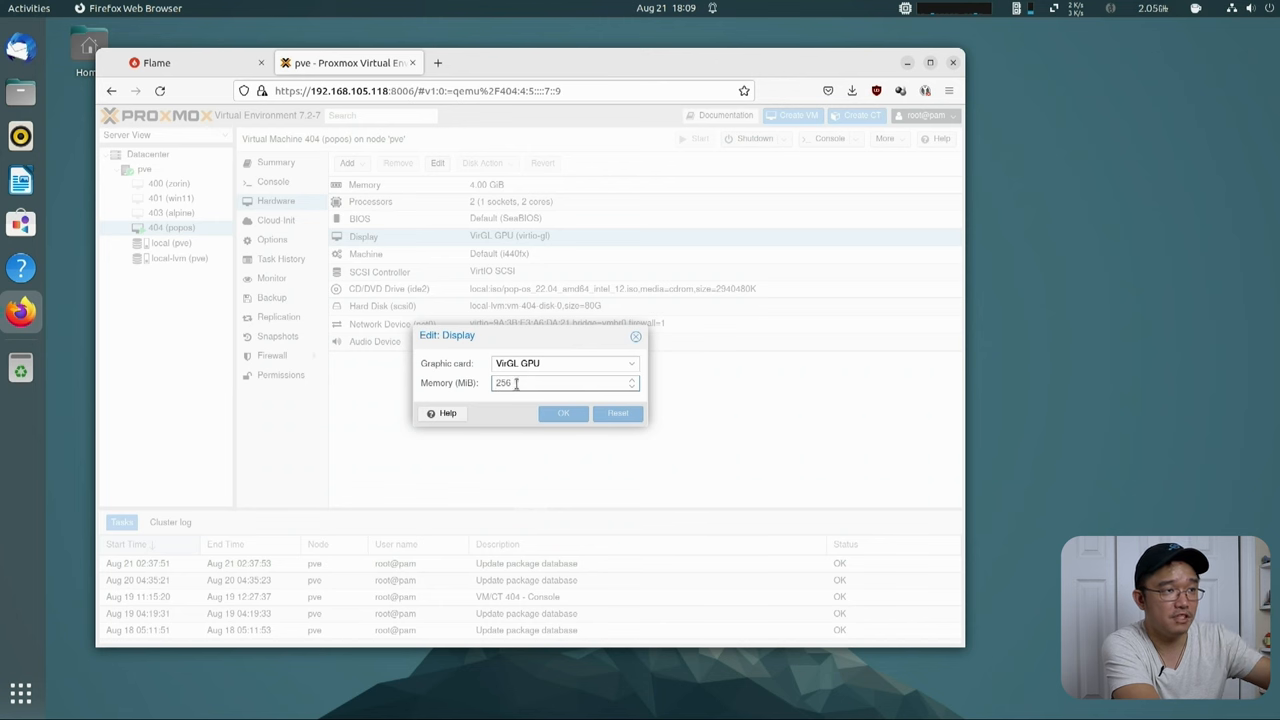
click(564, 412)
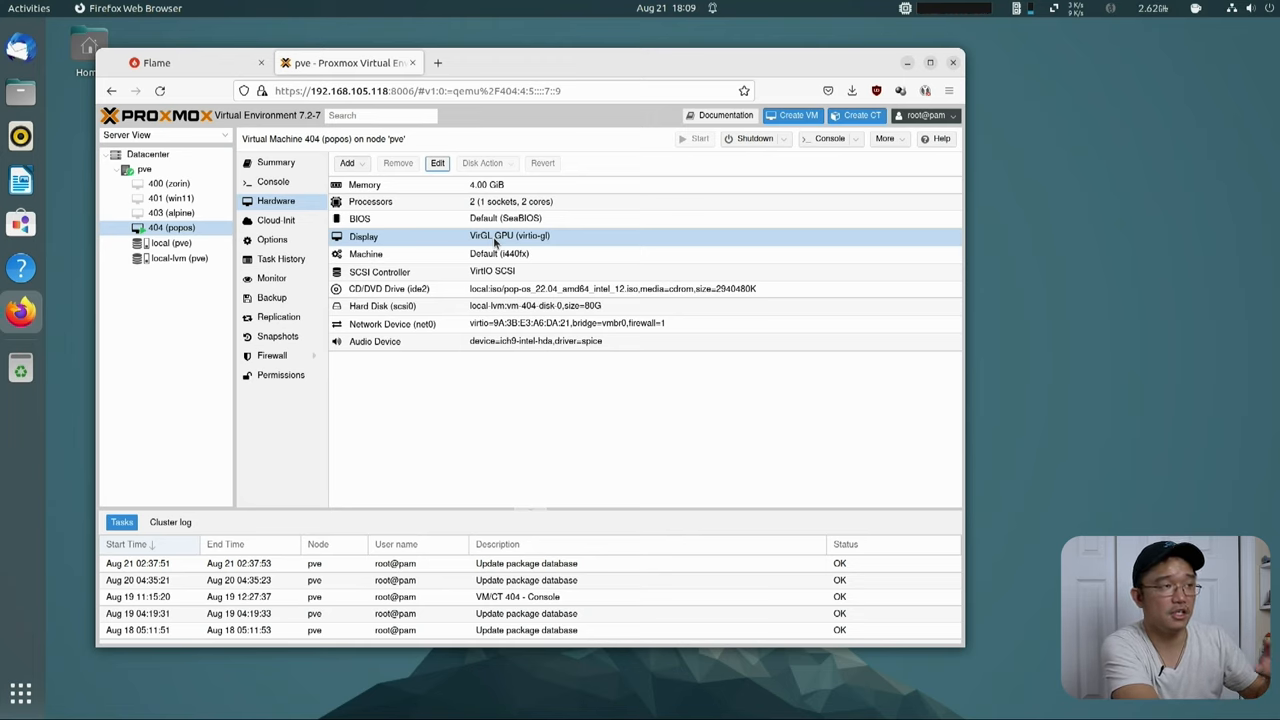
- Launch VM 404's console in the SPICE remote viewer instead of the default viewer
click(272, 180)
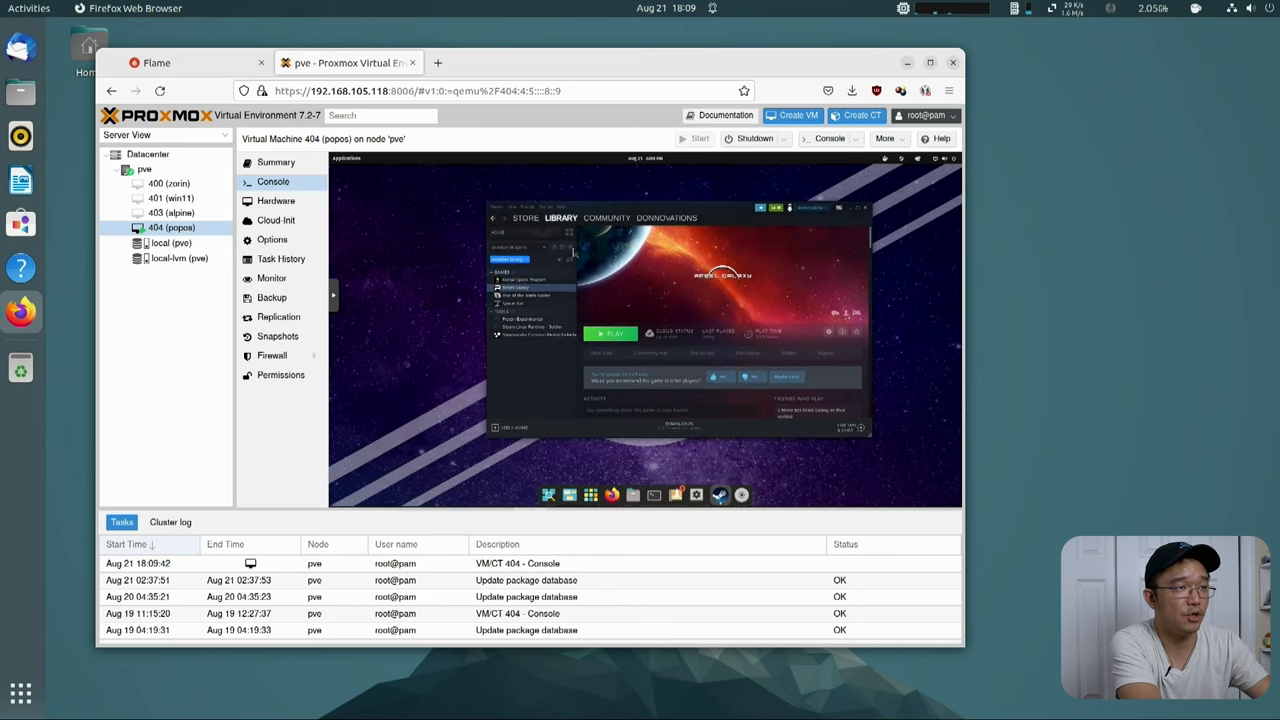
click(854, 138)
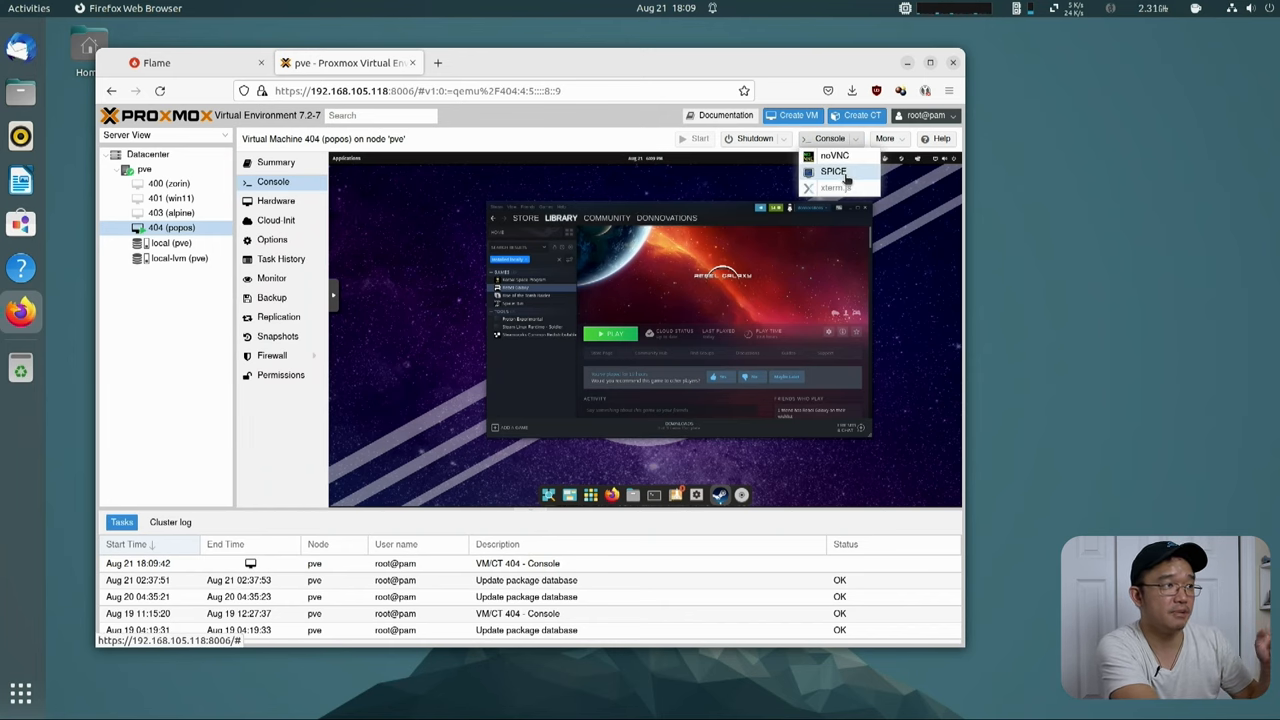
click(832, 172)
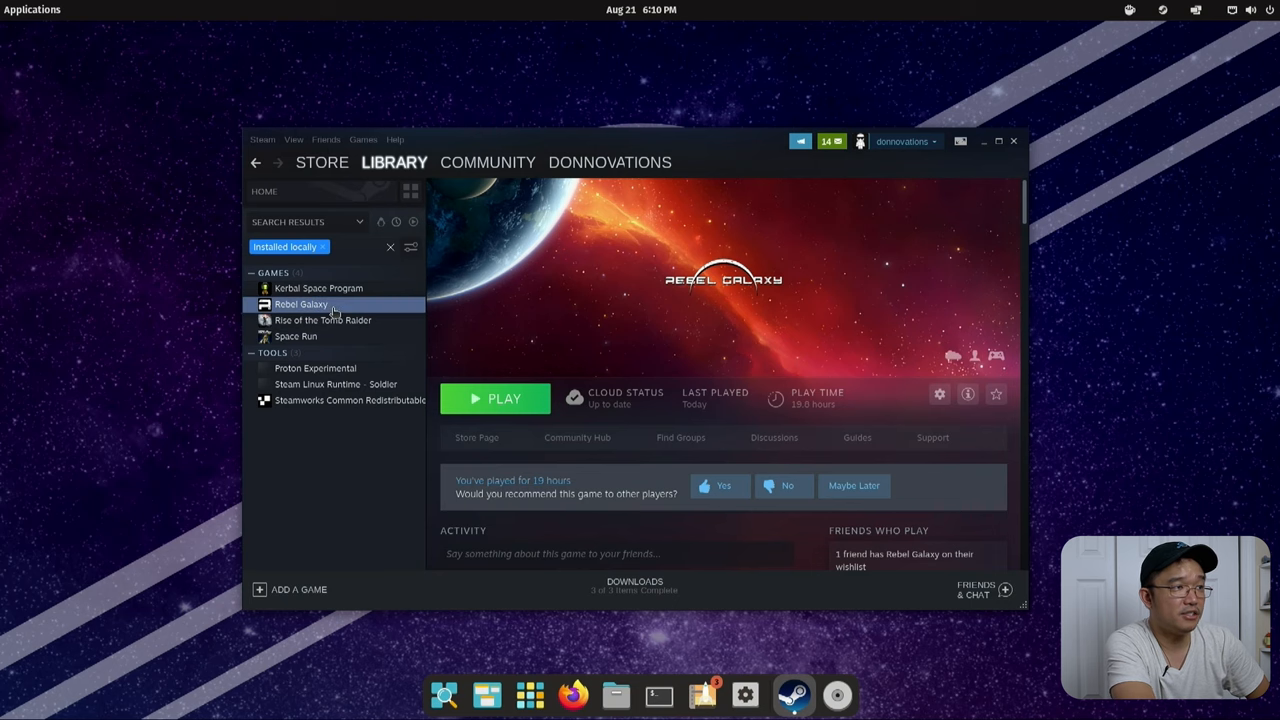
- Browse to Rise of the Tomb Raider in the Steam Library, then back to Rebel Galaxy's page
click(324, 320)
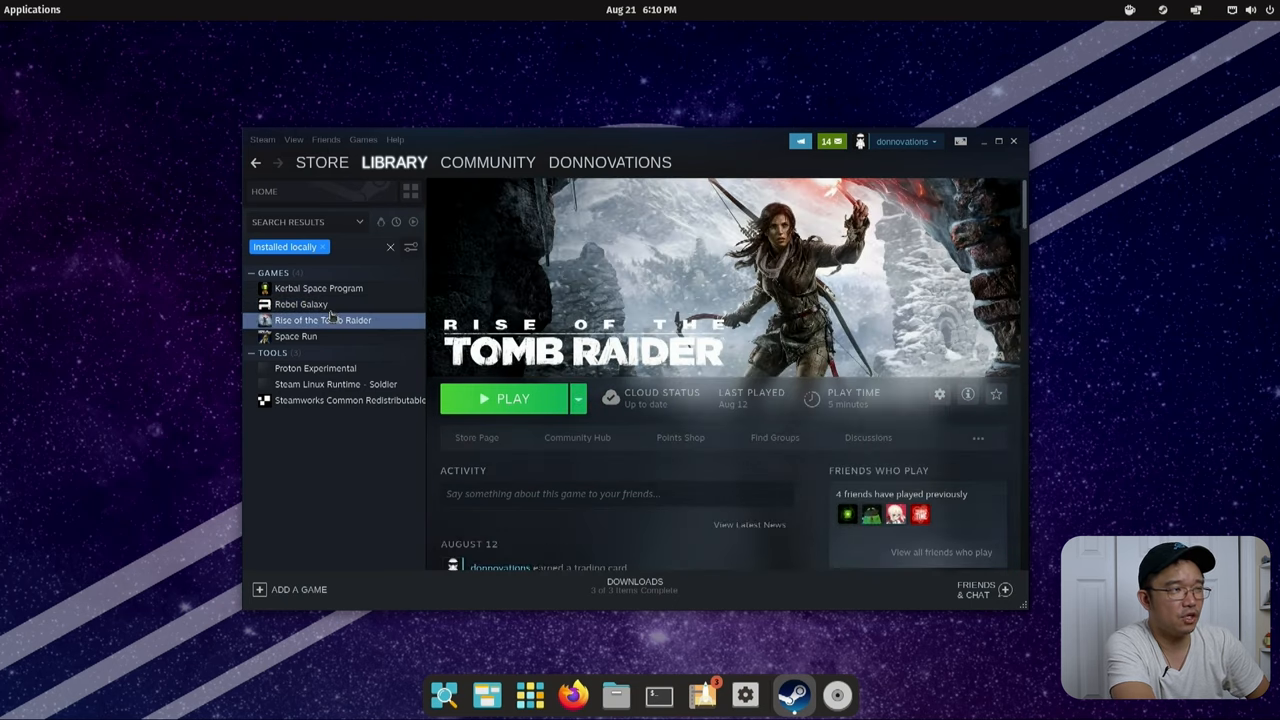
click(300, 304)
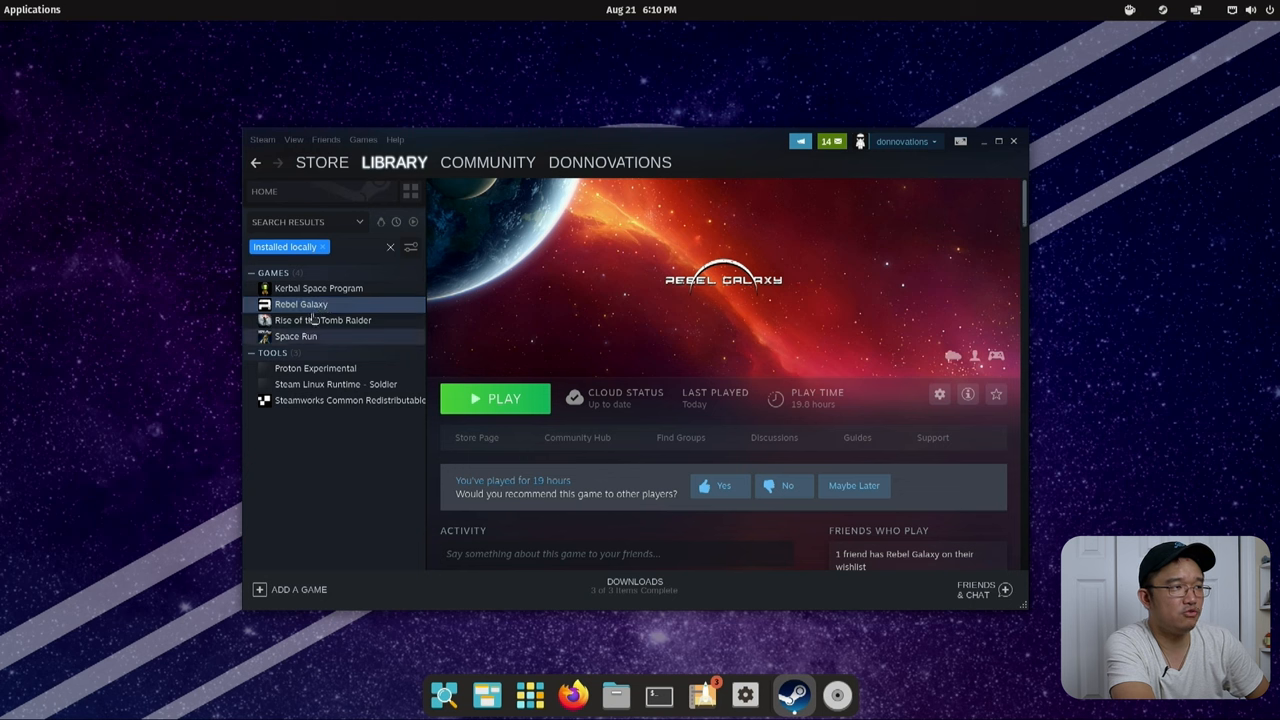
mouse_move(330, 288)
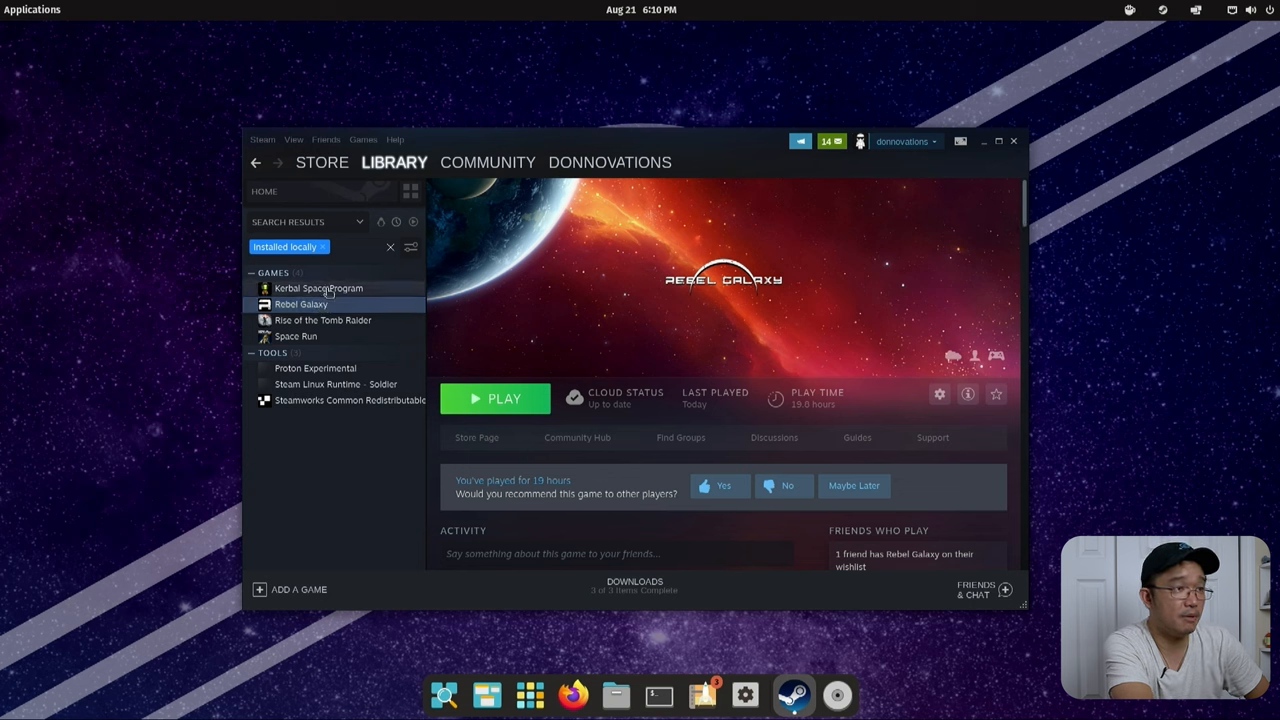
mouse_move(568, 286)
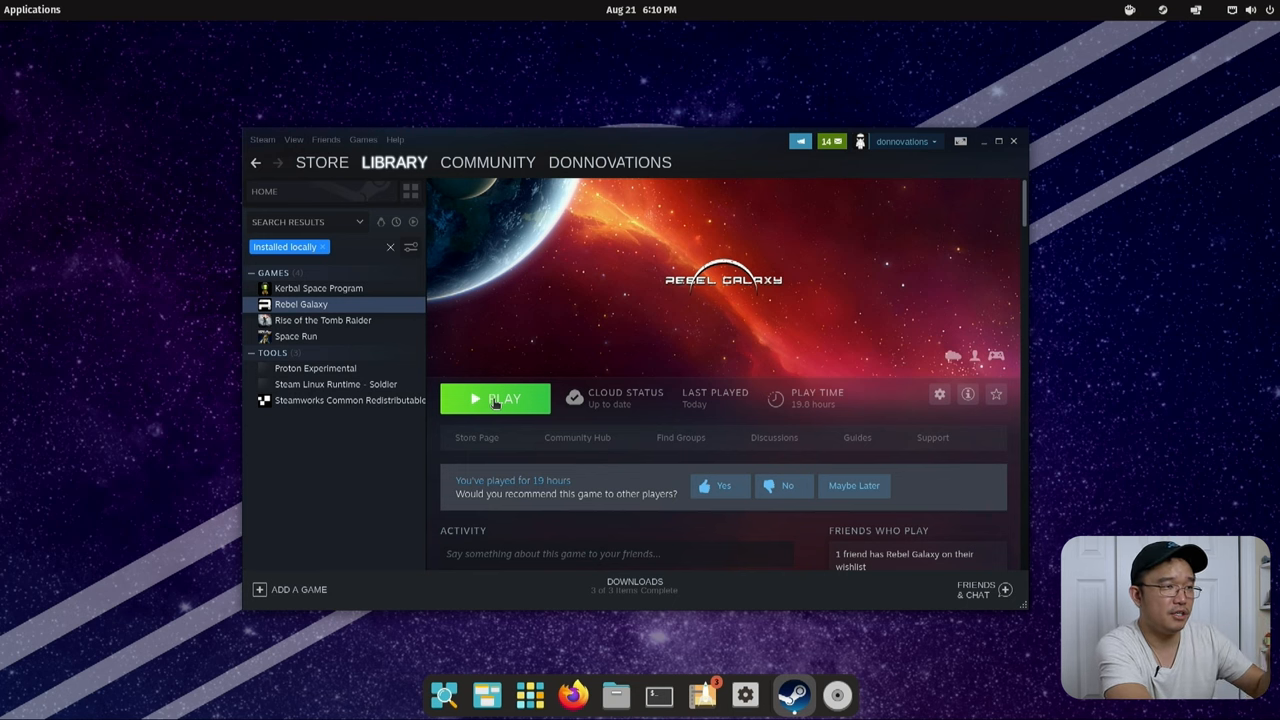
- Play Rebel Galaxy from Steam so its launcher with graphics, audio and control settings appears
click(496, 398)
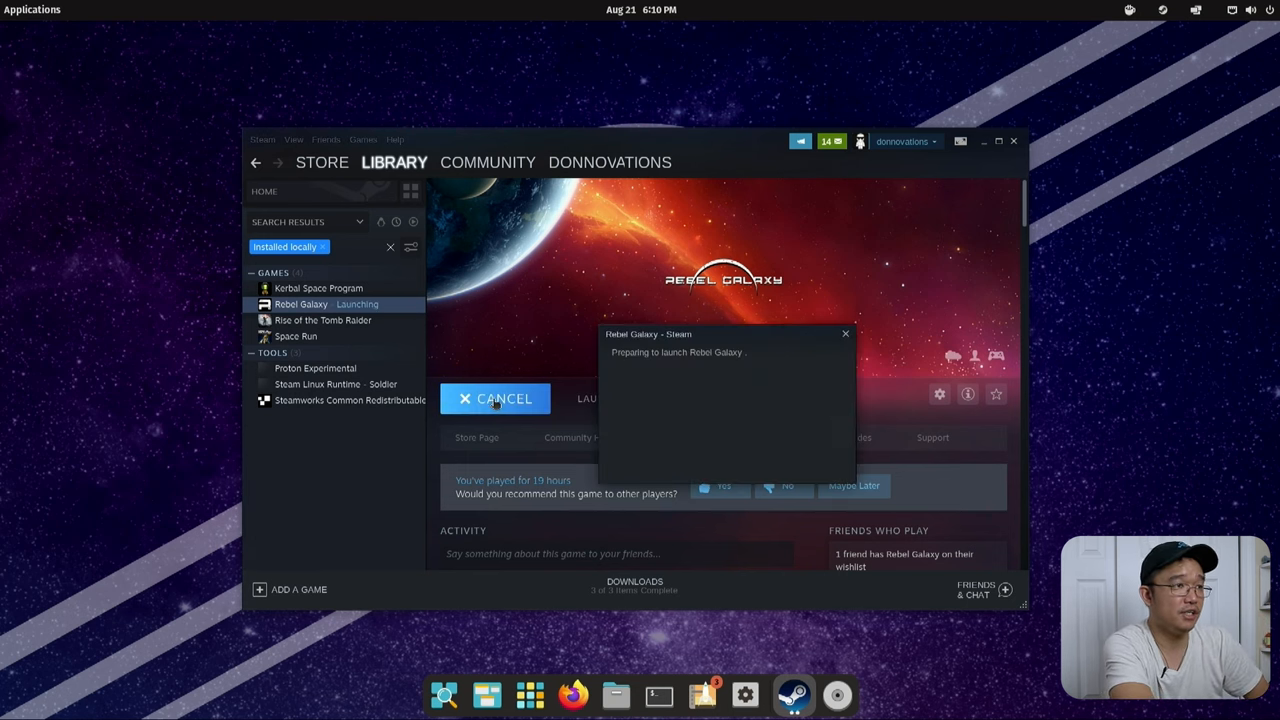
mouse_move(584, 390)
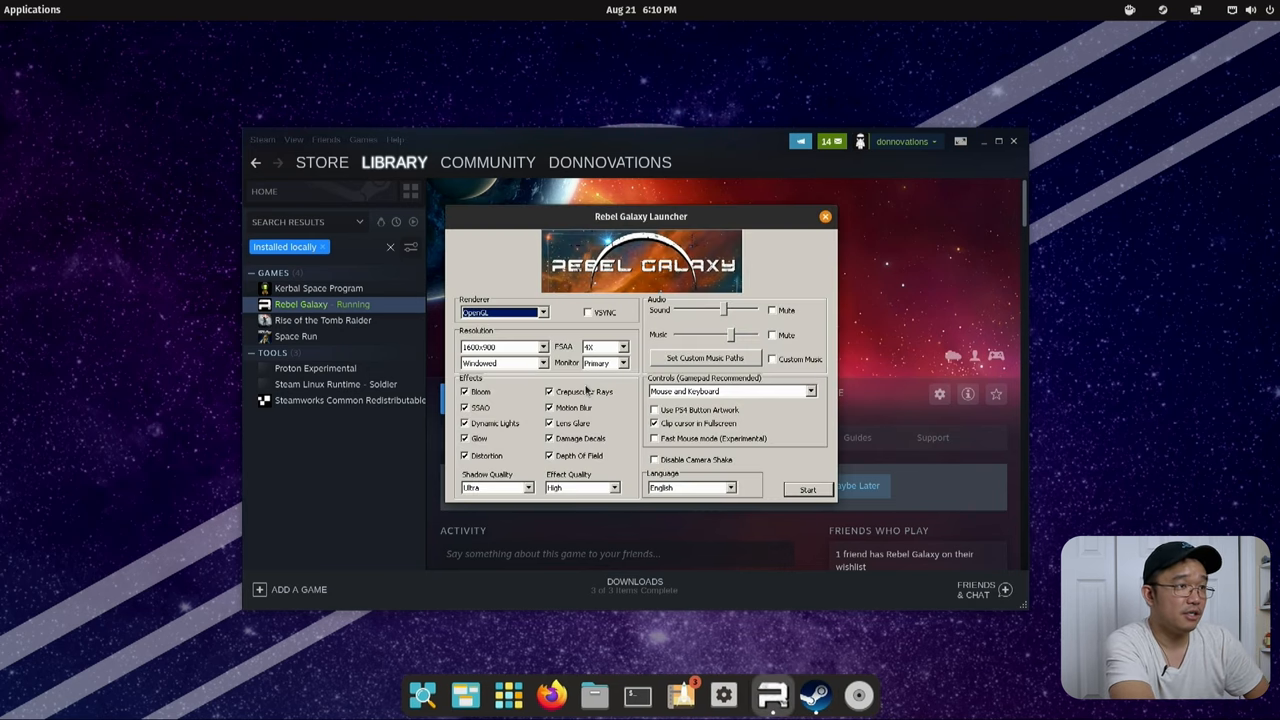
click(540, 312)
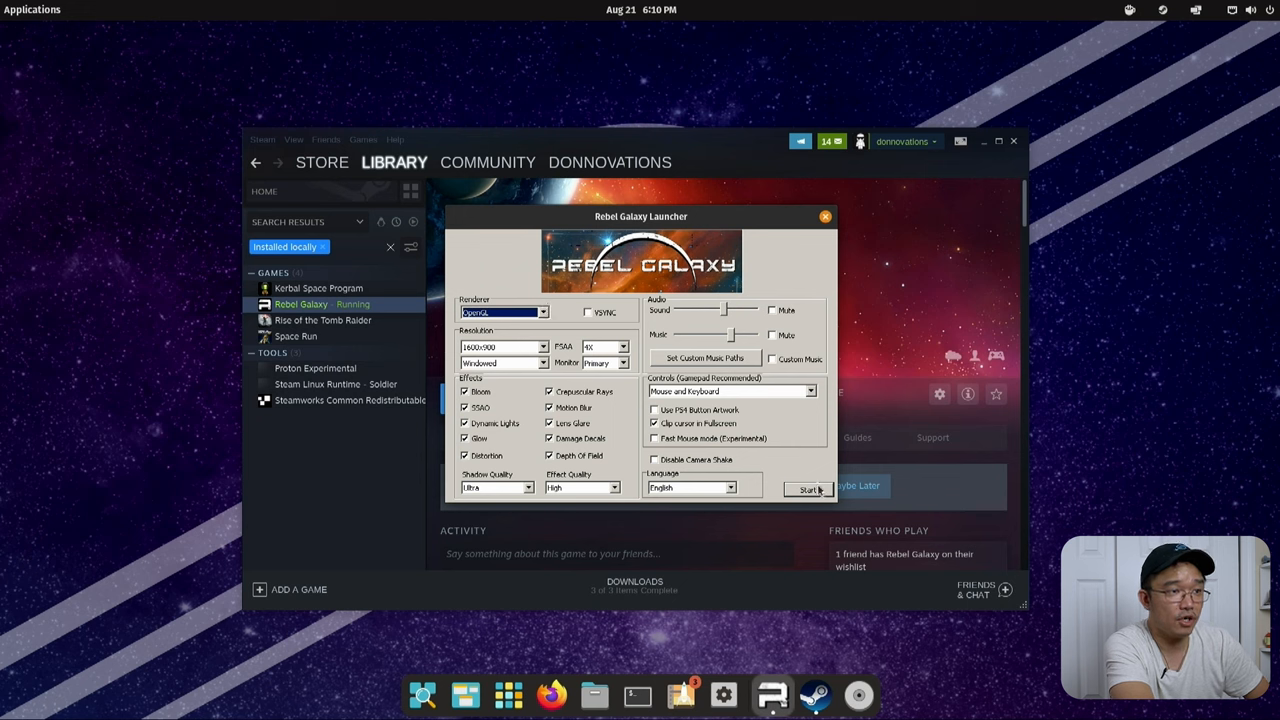
- Start Rebel Galaxy from its launcher into a space scene with the MangoHud CPU/OpenGL overlay
click(808, 488)
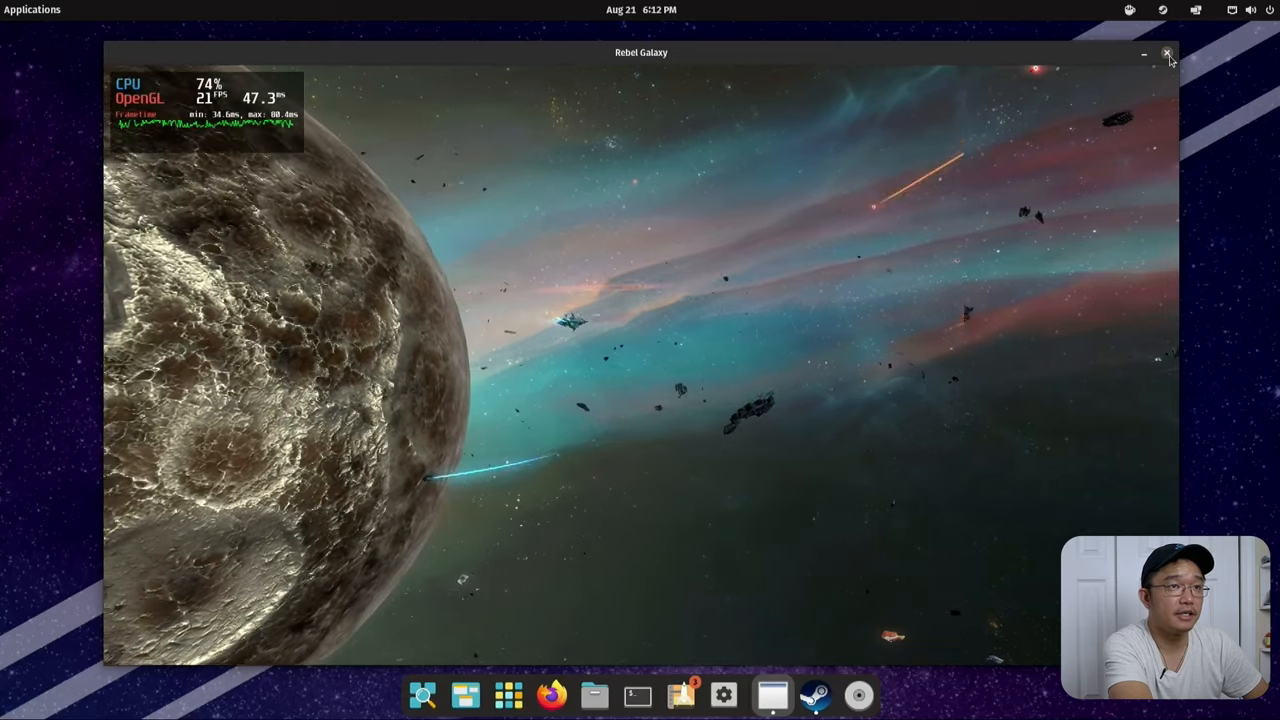
- Quit Rebel Galaxy, play Kerbal Space Program and choose Wait on the 'not responding' dialog
click(1166, 52)
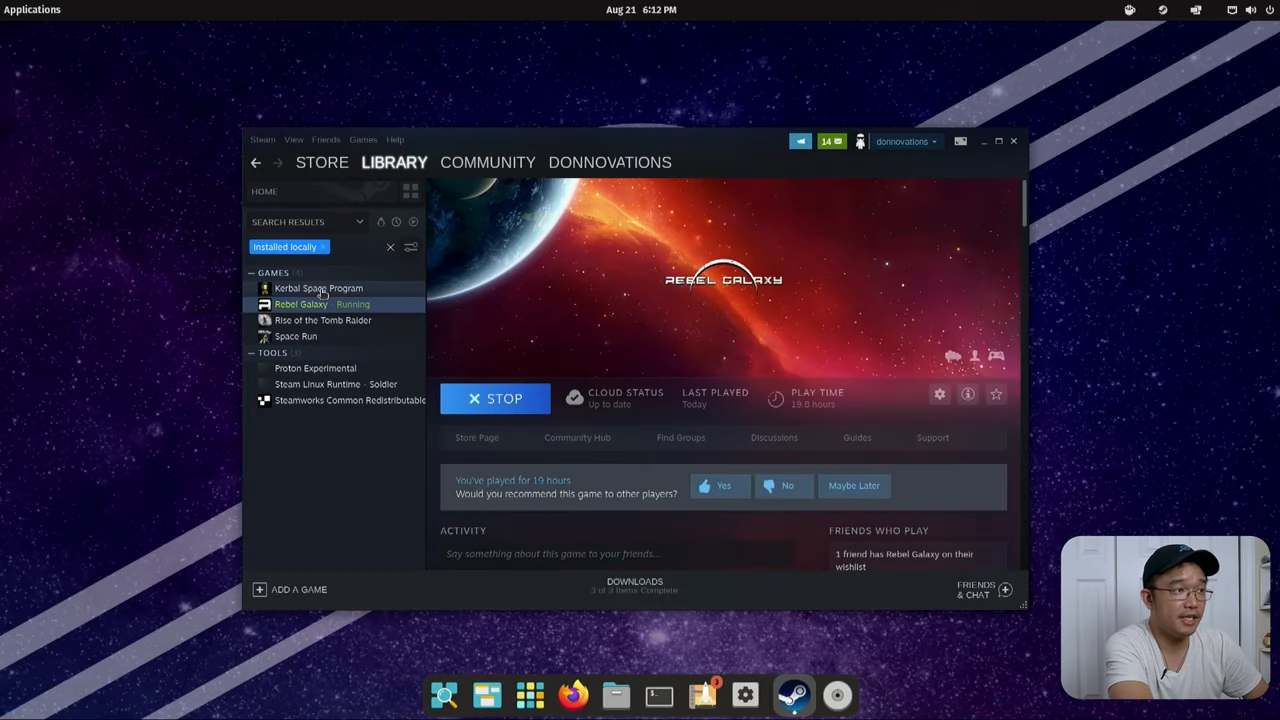
click(318, 288)
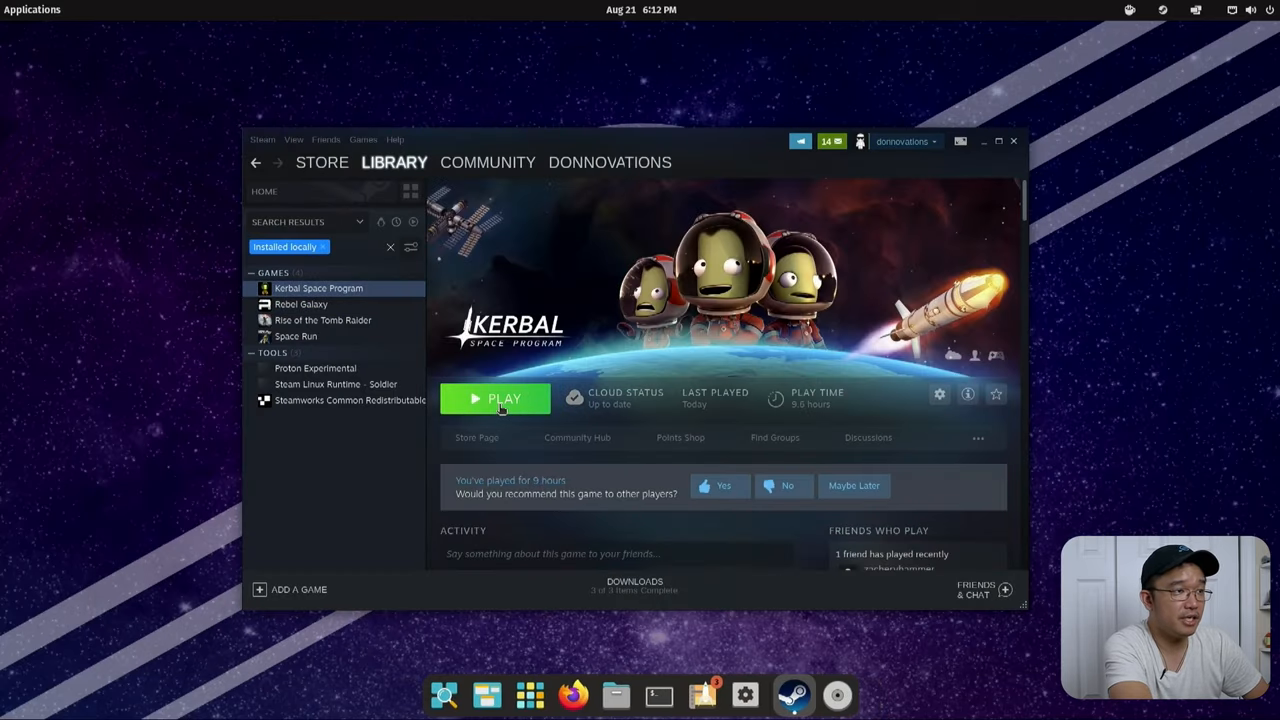
click(496, 398)
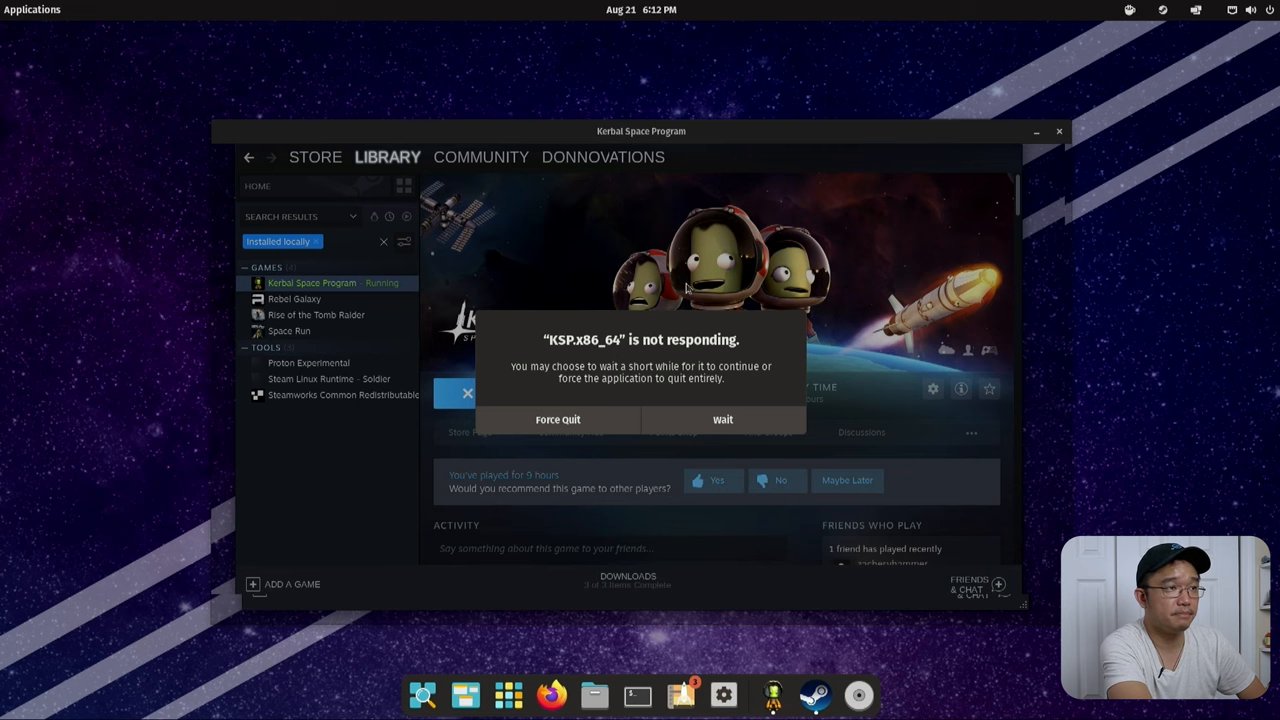
click(722, 420)
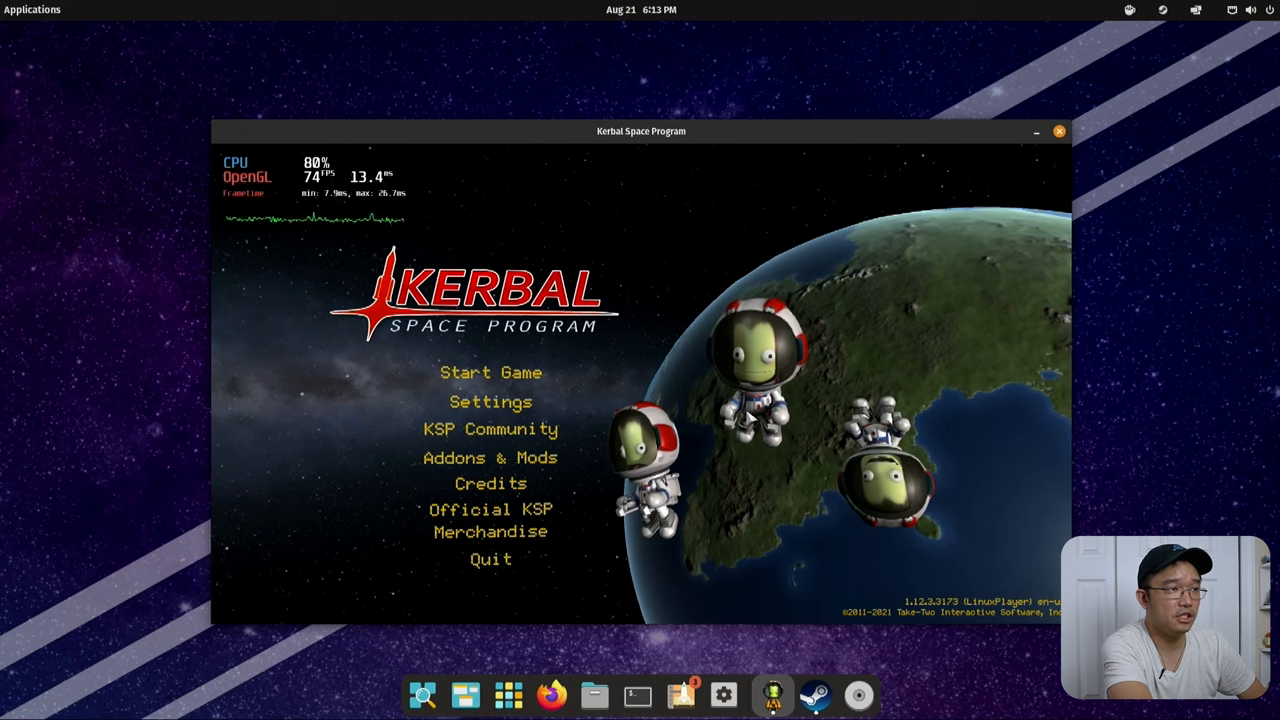
- Start Game, Resume Saved and load the 'default' save into the Space Center
click(490, 372)
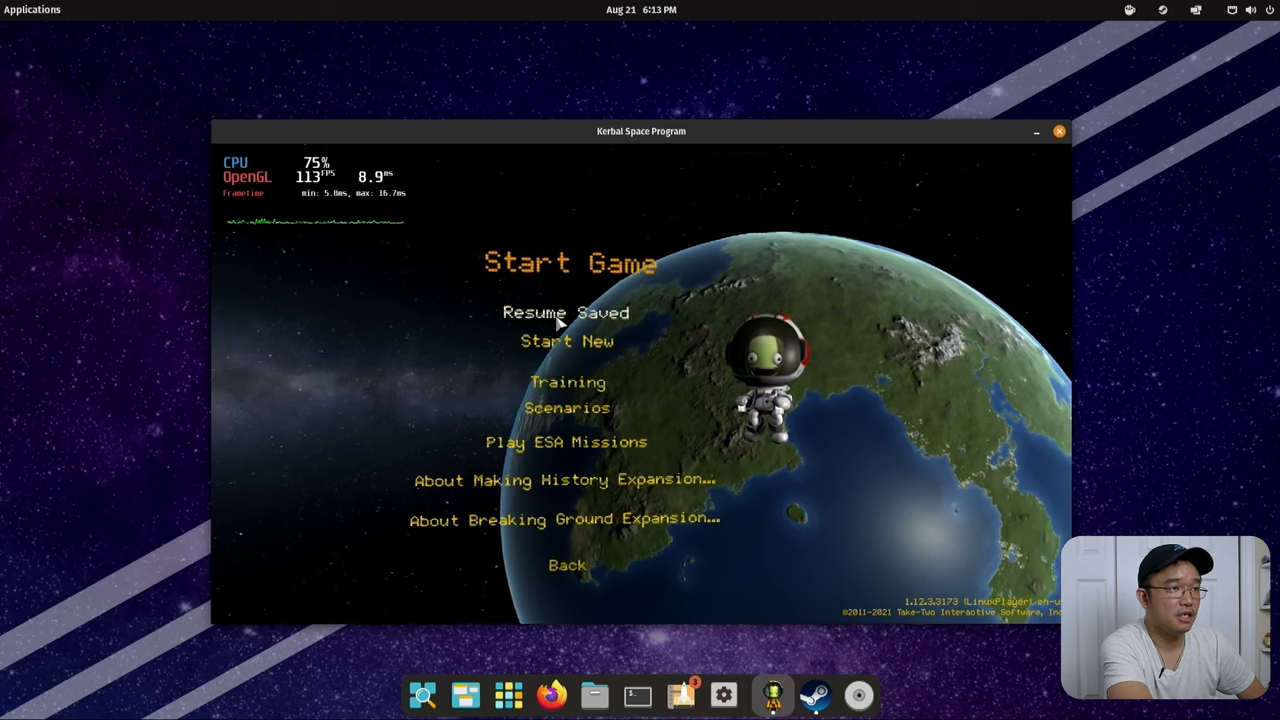
click(568, 312)
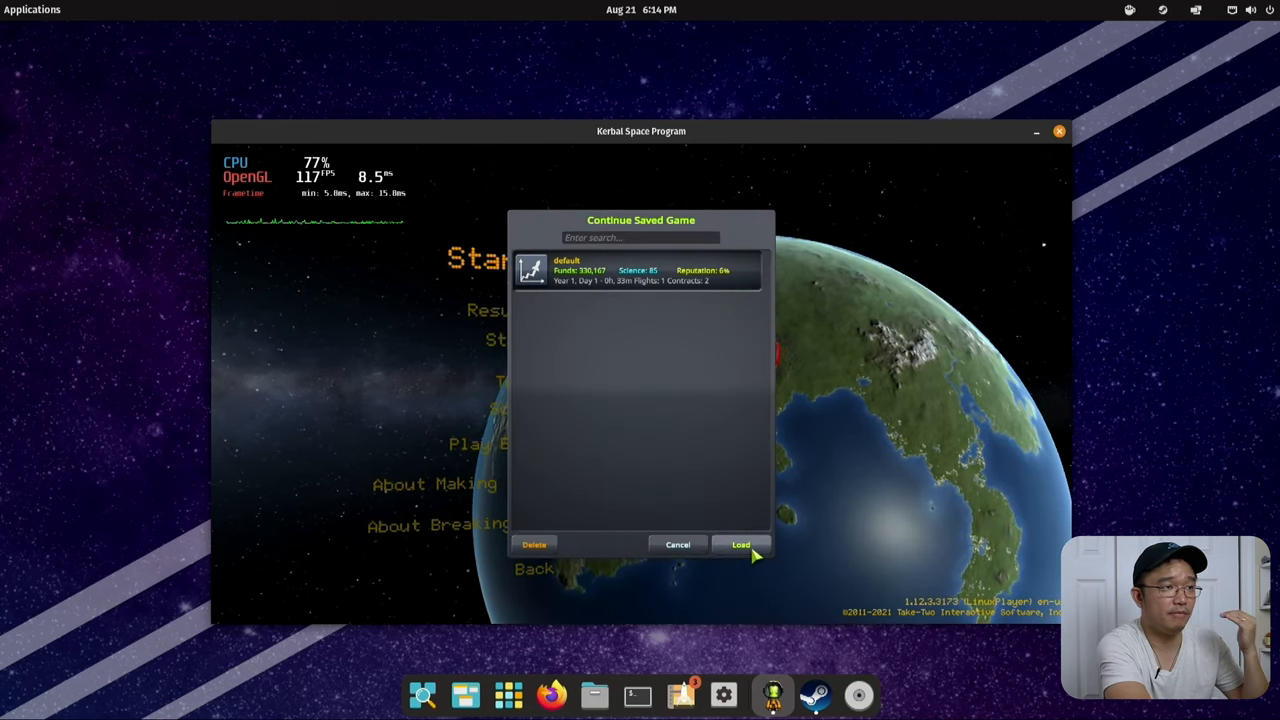
click(740, 544)
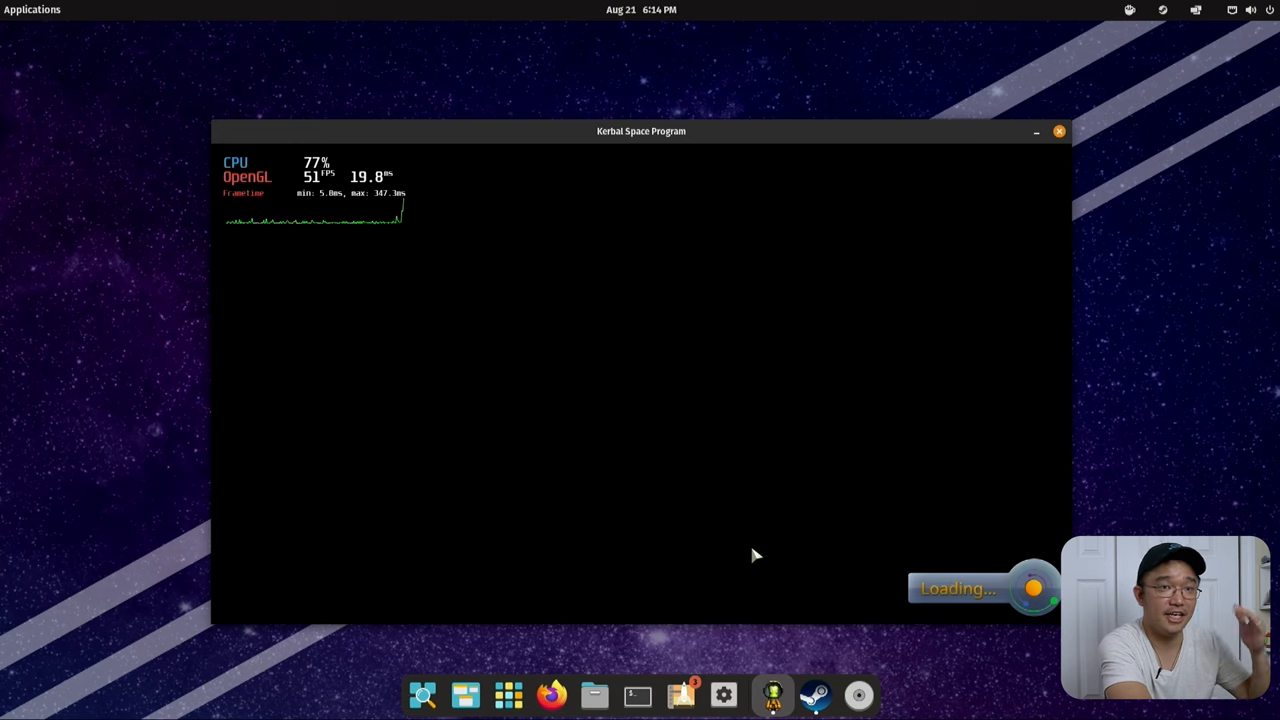
mouse_move(740, 574)
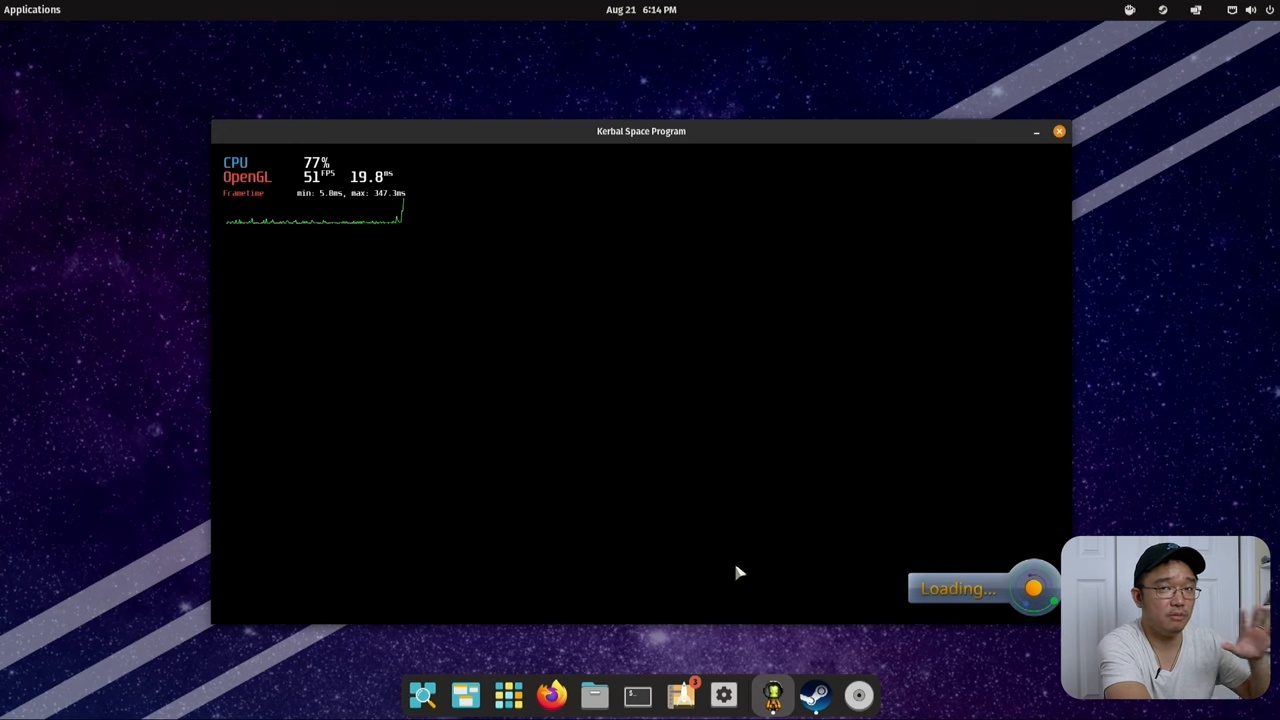
mouse_move(756, 318)
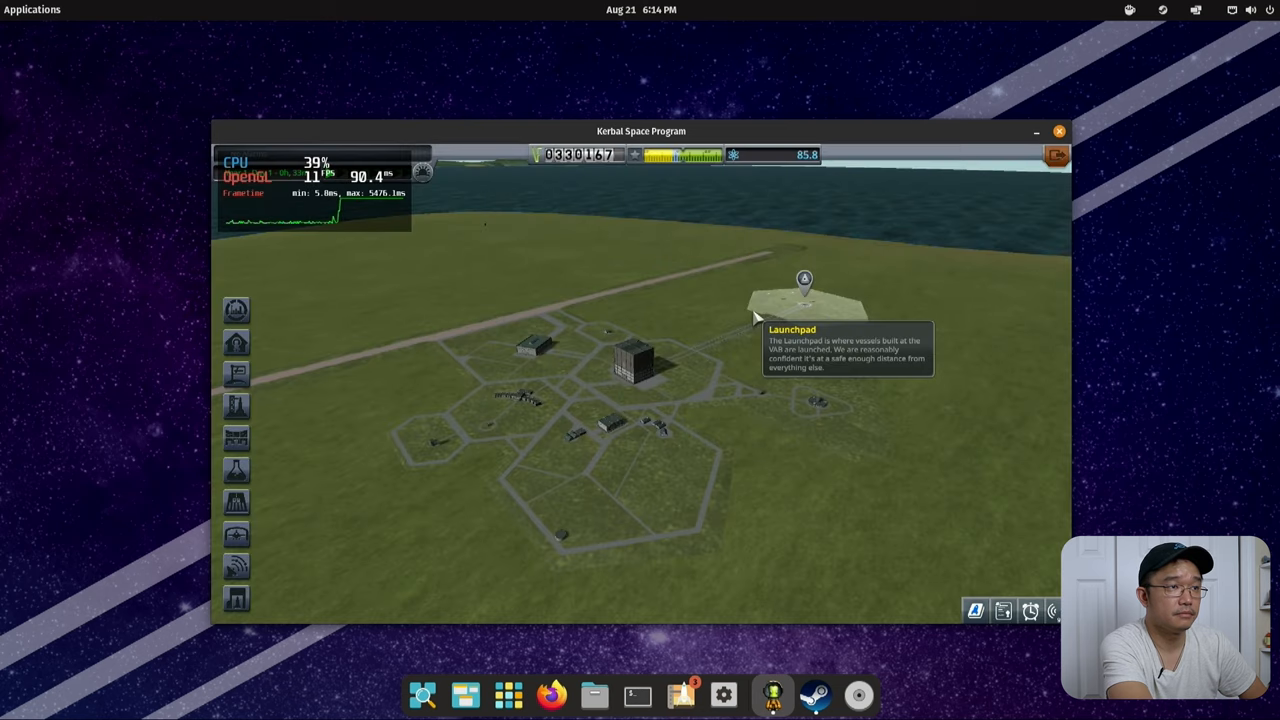
mouse_move(426, 324)
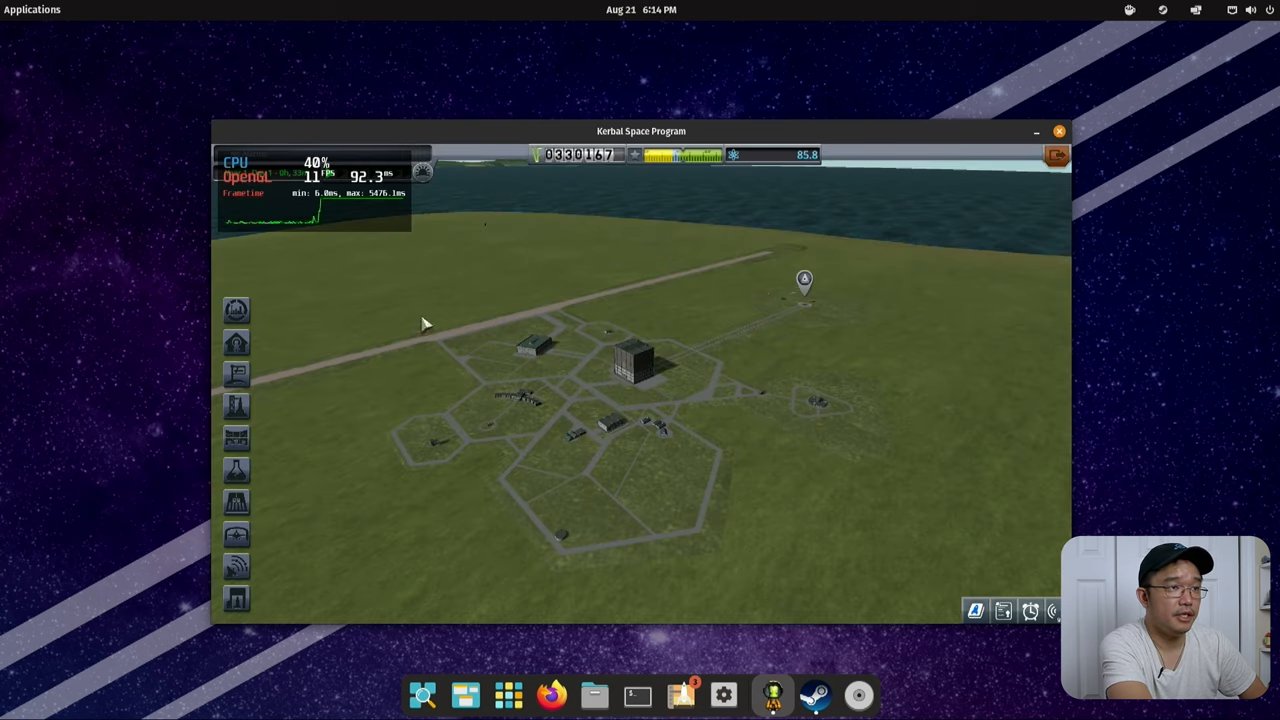
mouse_move(630, 364)
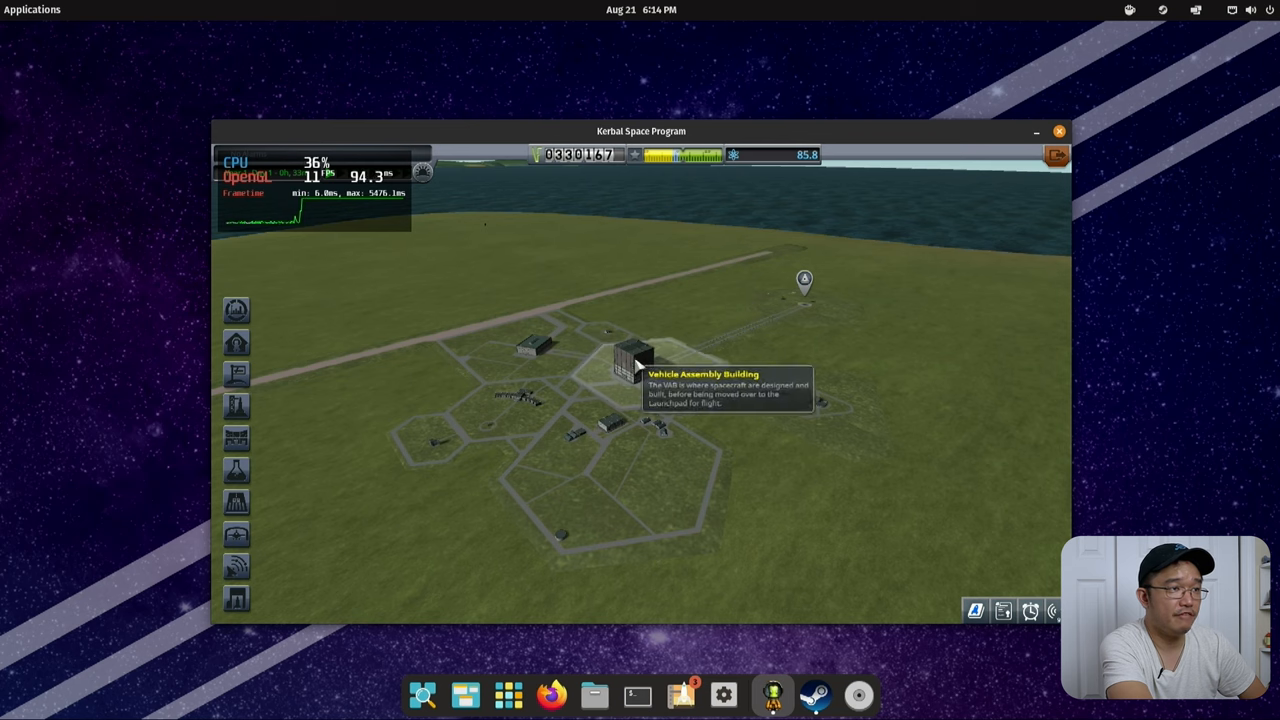
- From the Vehicle Assembly Building, launch the Untitled Space Craft, recovering the vessel on the pad and passing both summaries
click(628, 364)
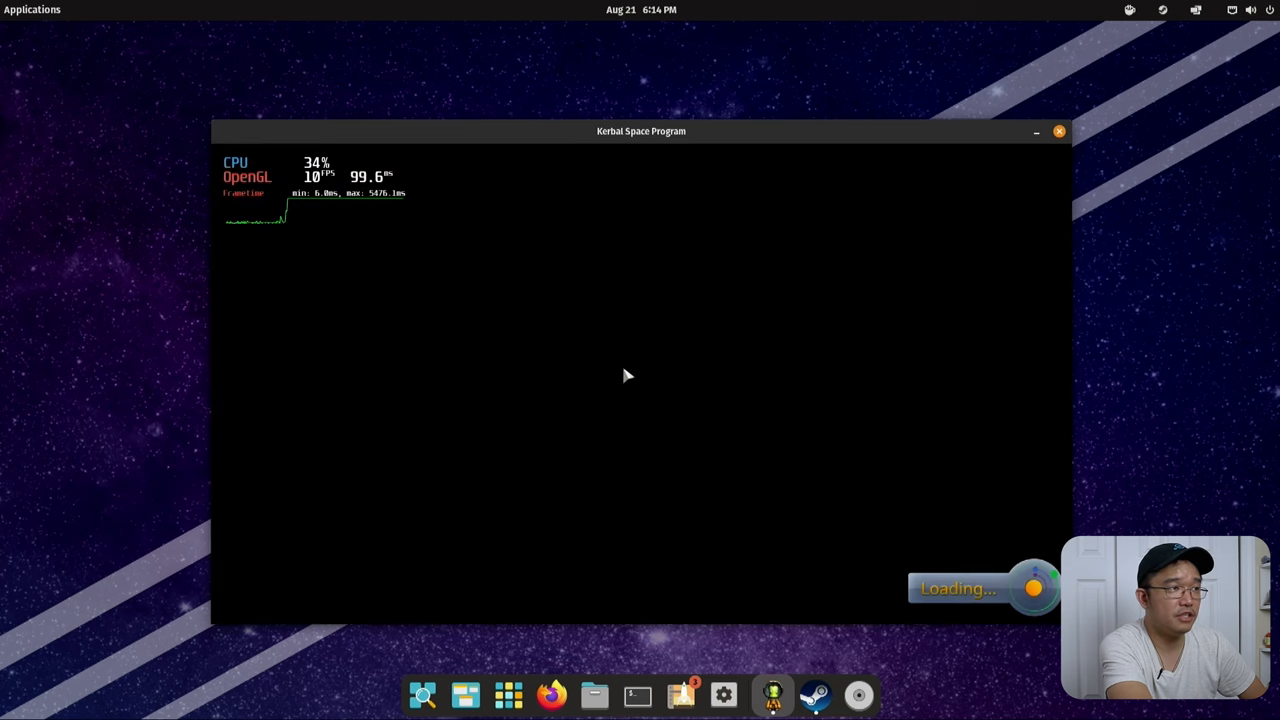
mouse_move(600, 280)
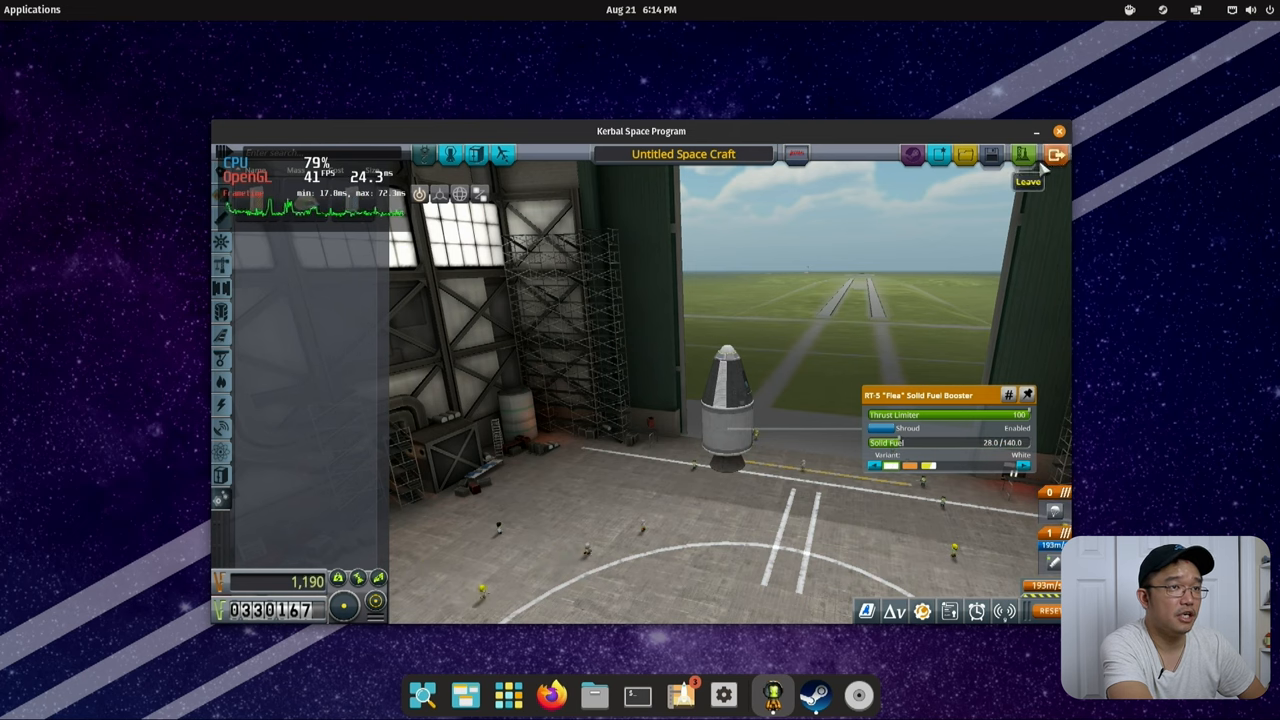
click(1016, 154)
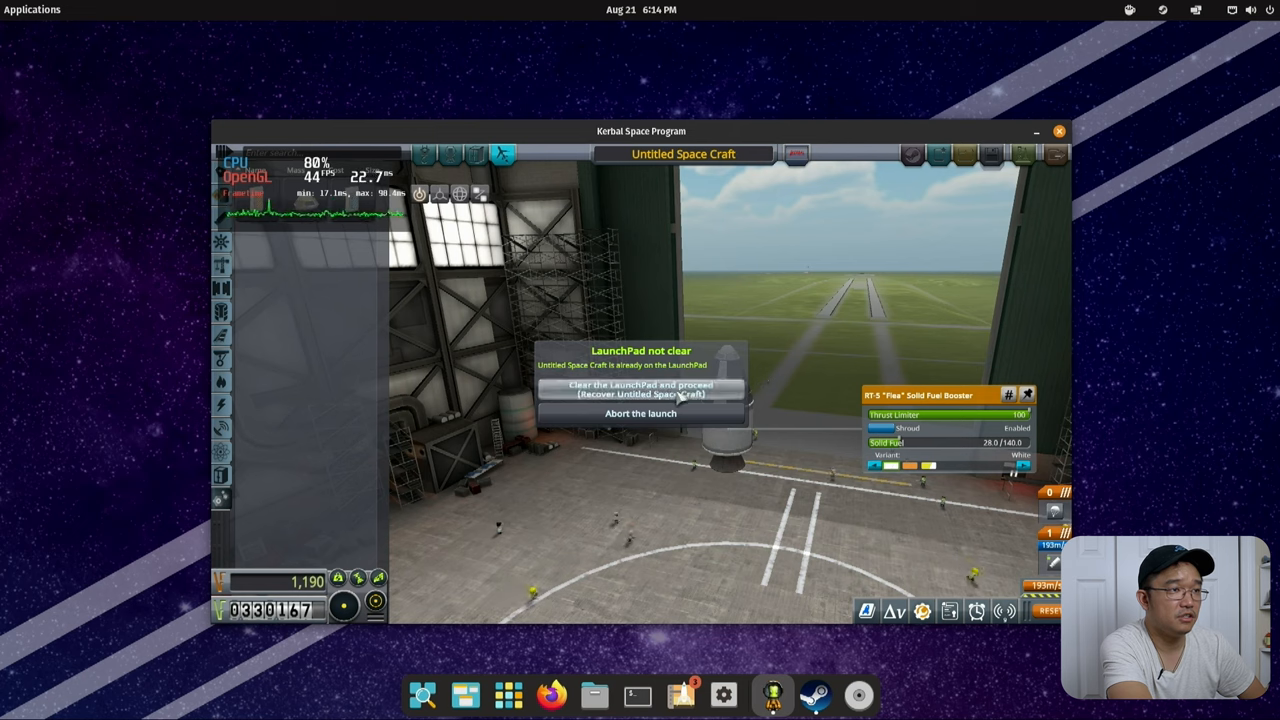
click(640, 392)
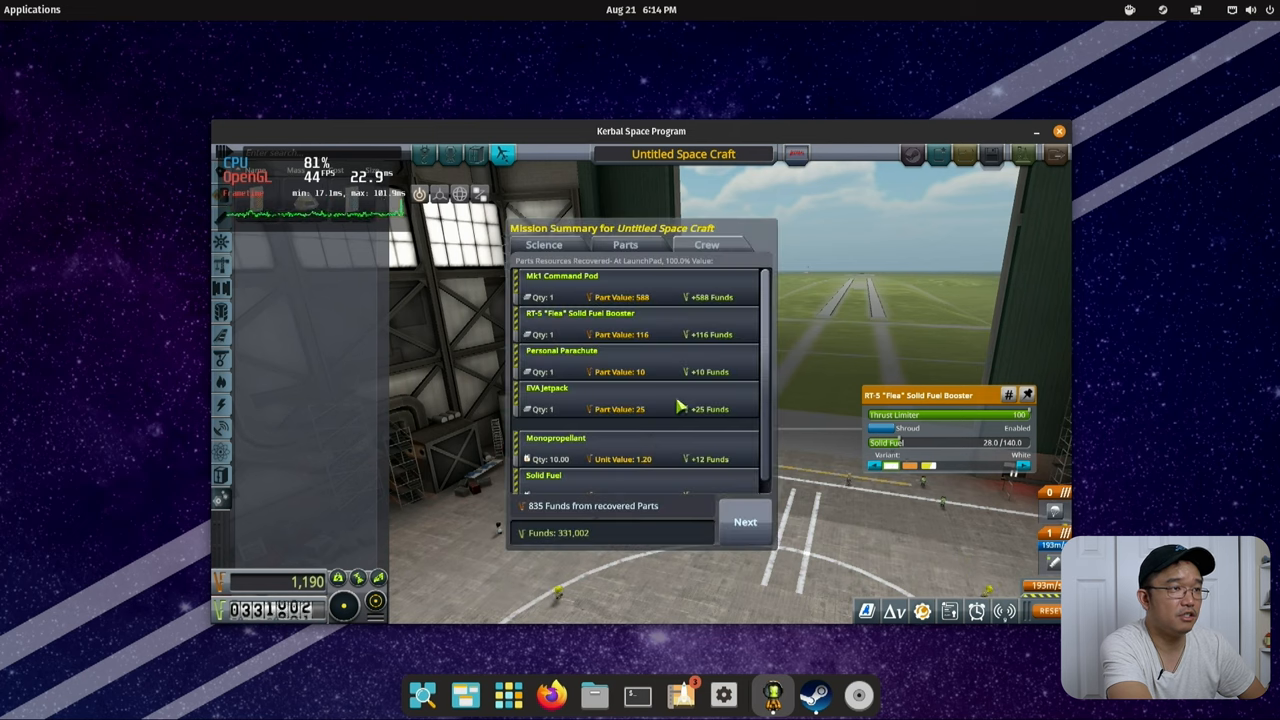
click(744, 522)
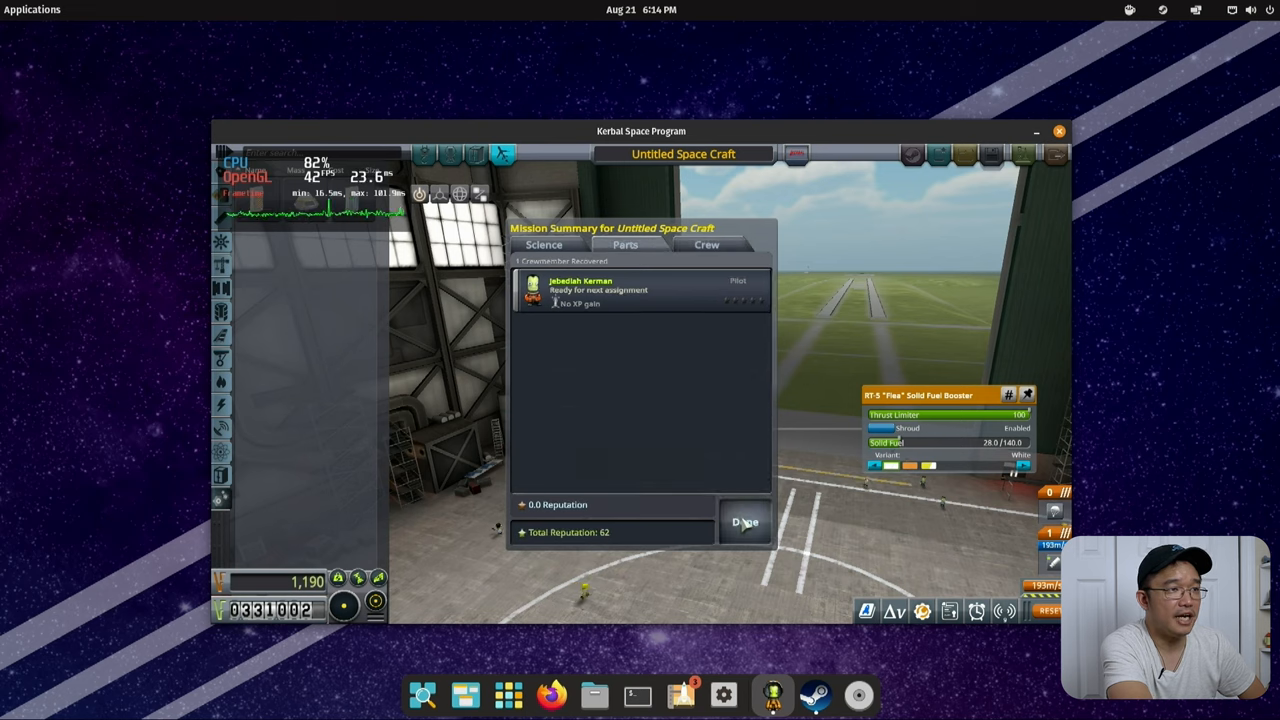
click(744, 520)
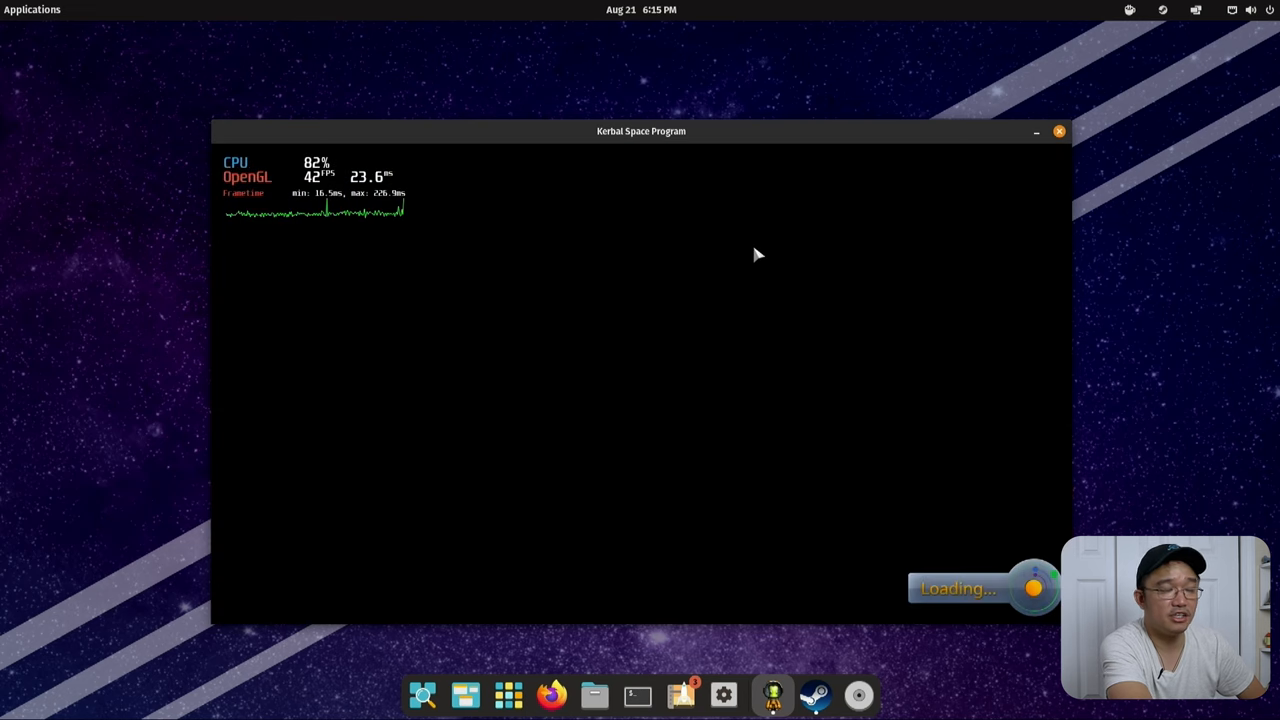
mouse_move(750, 260)
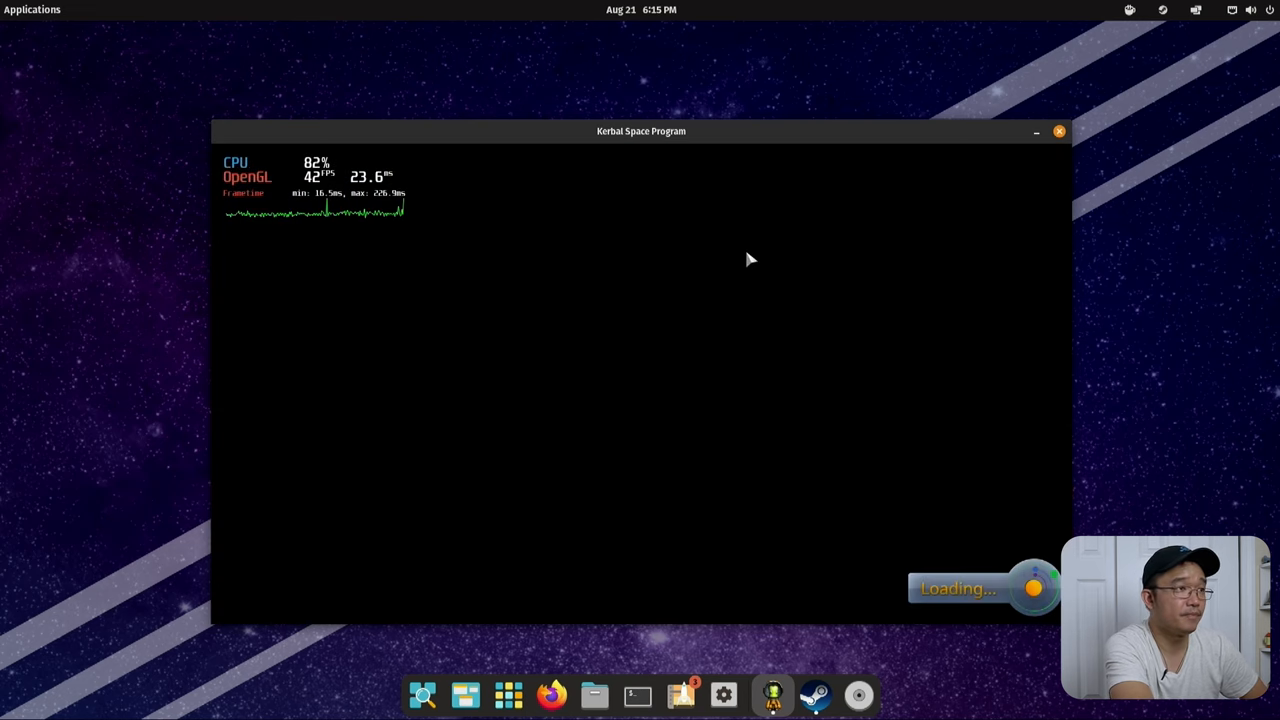
mouse_move(856, 388)
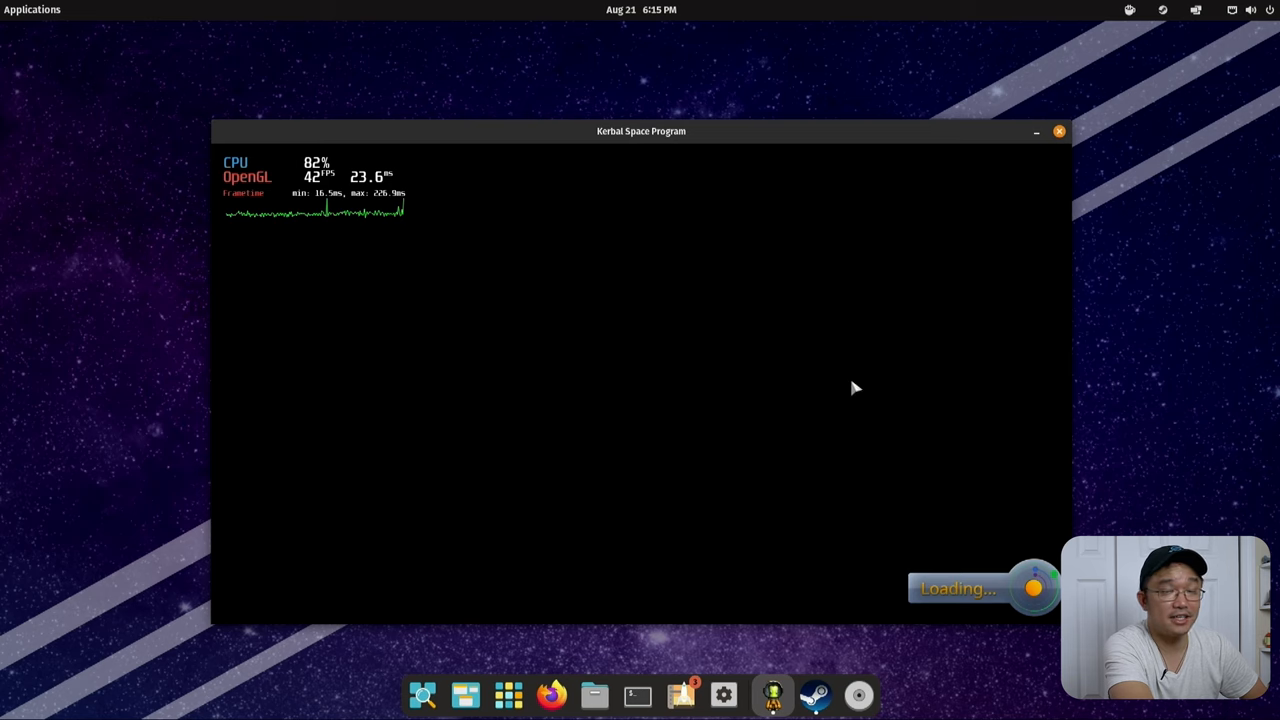
mouse_move(498, 240)
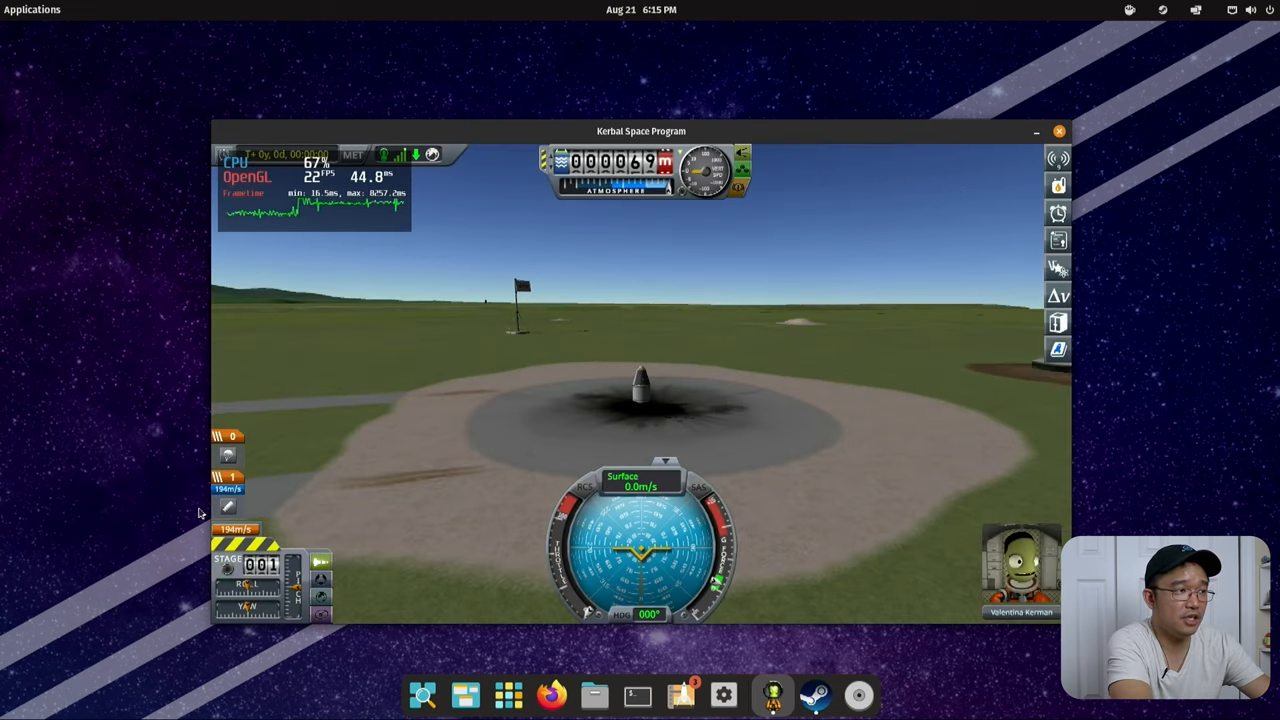
mouse_move(660, 418)
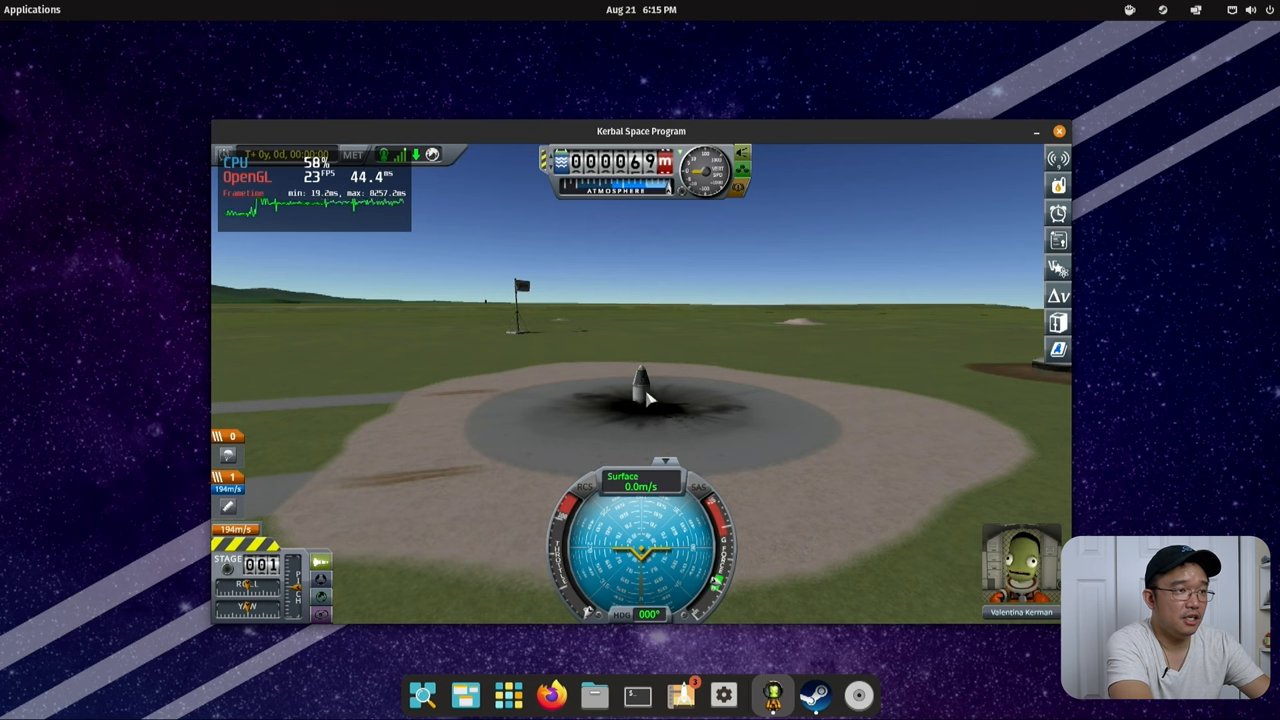
- Fire the booster stage with Space to lift off, then let the capsule parachute down over the water
key(space)
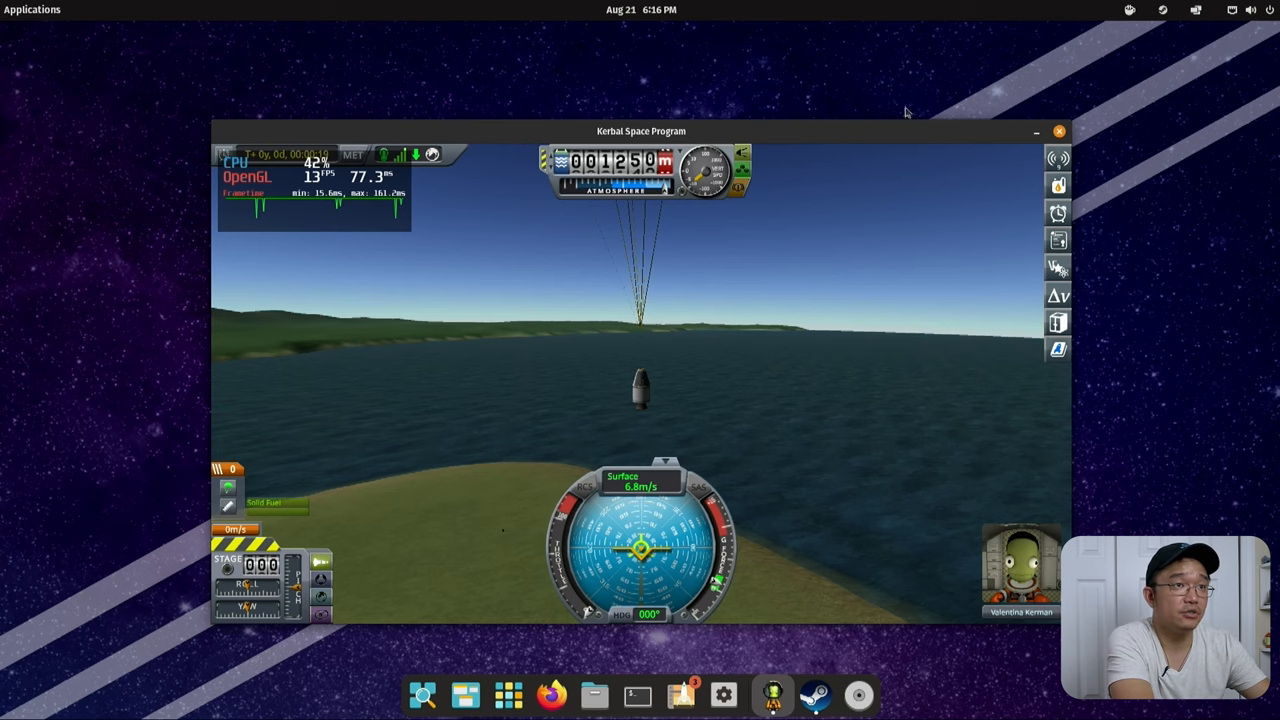
click(818, 696)
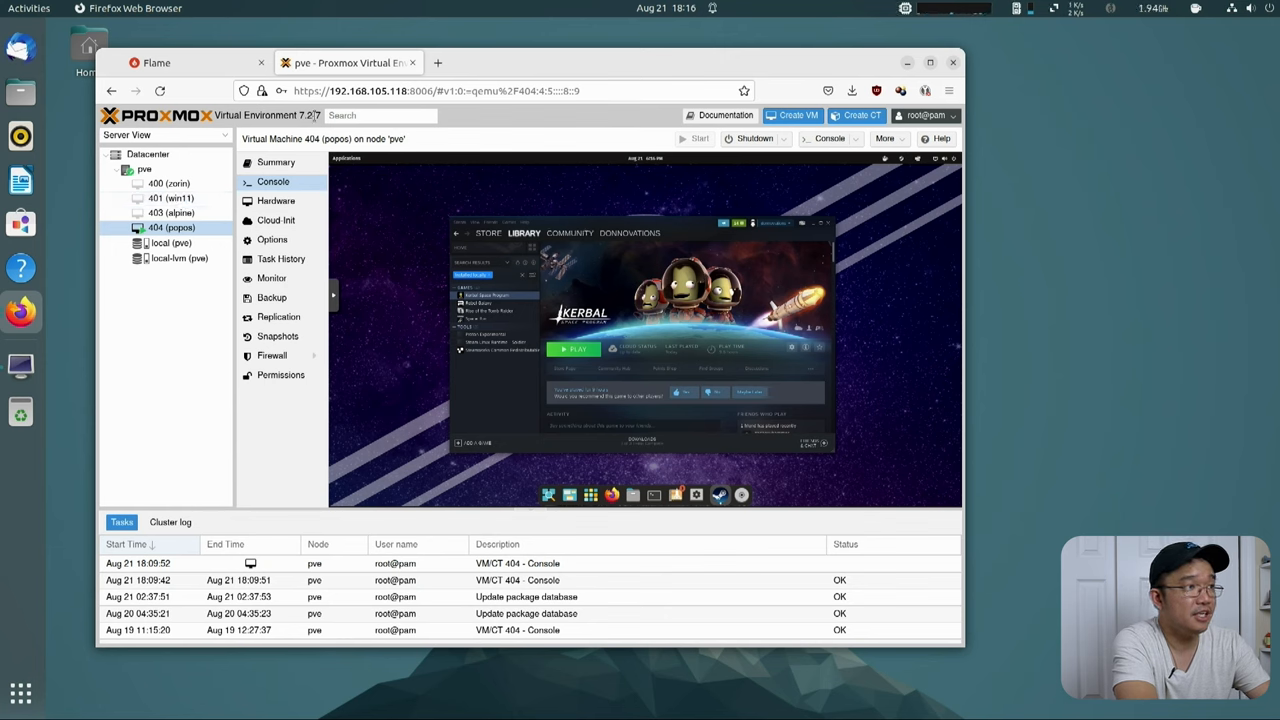
mouse_move(312, 200)
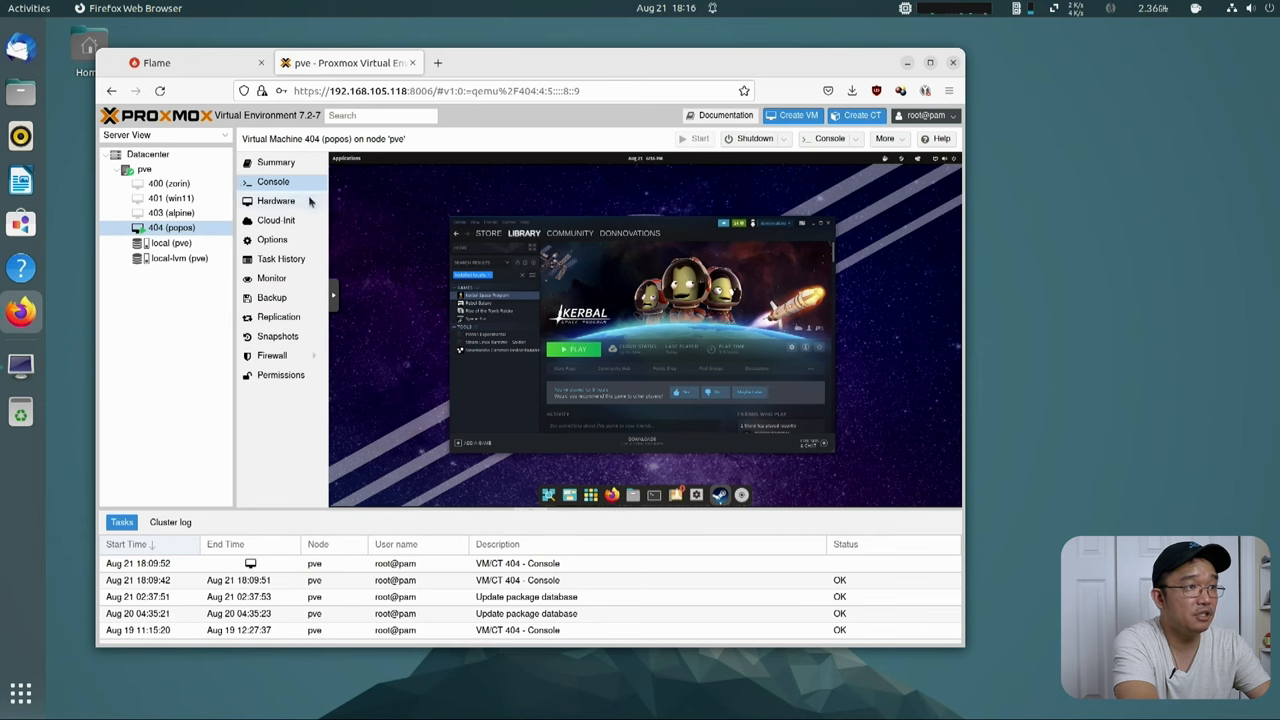
mouse_move(456, 186)
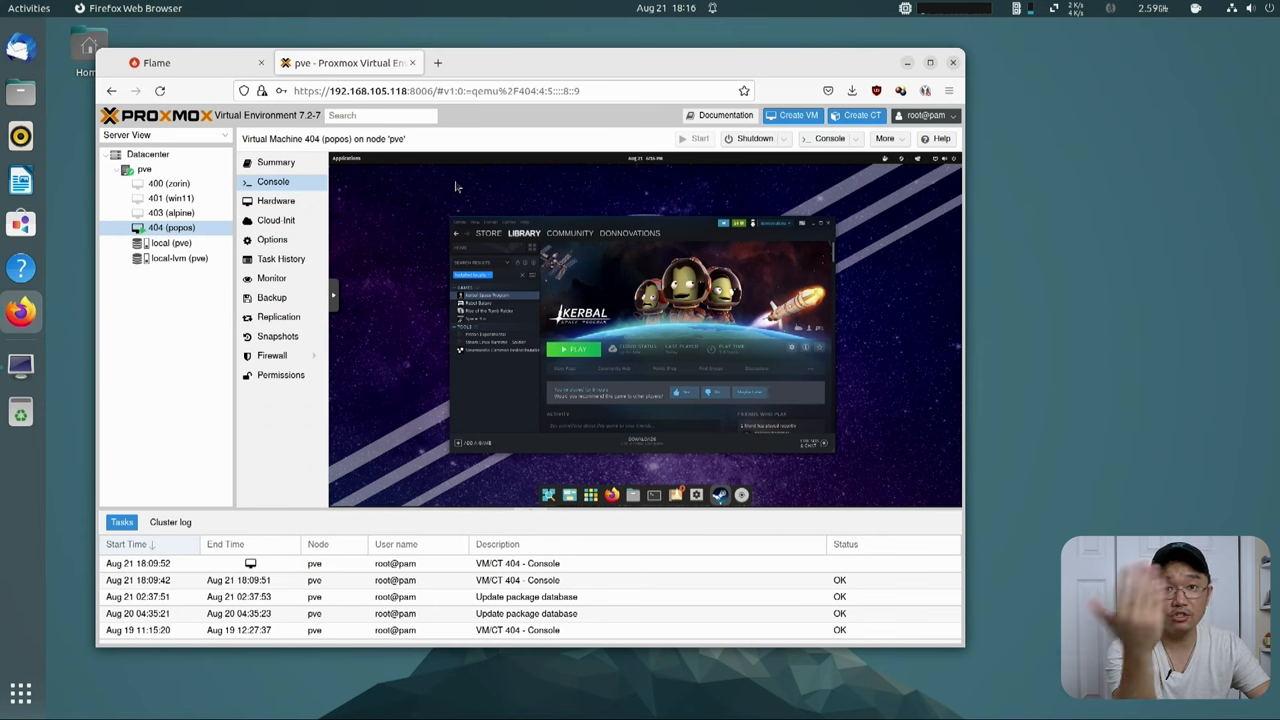